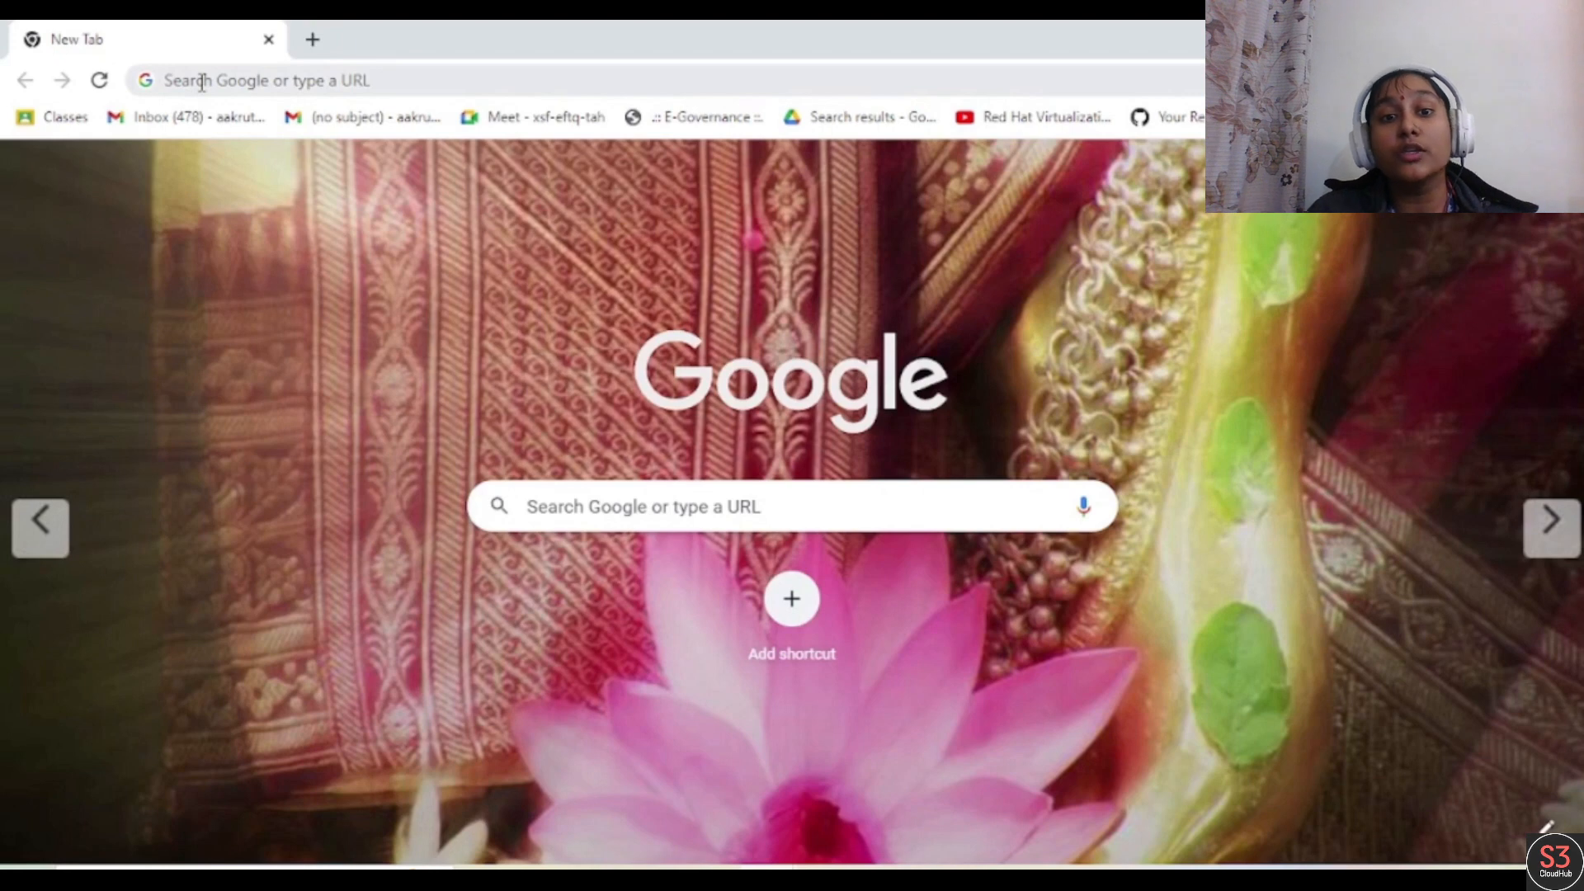
Search the web for 'install chocolatey on windows' and open chocolatey.org's Installing Chocolatey result
click(262, 80)
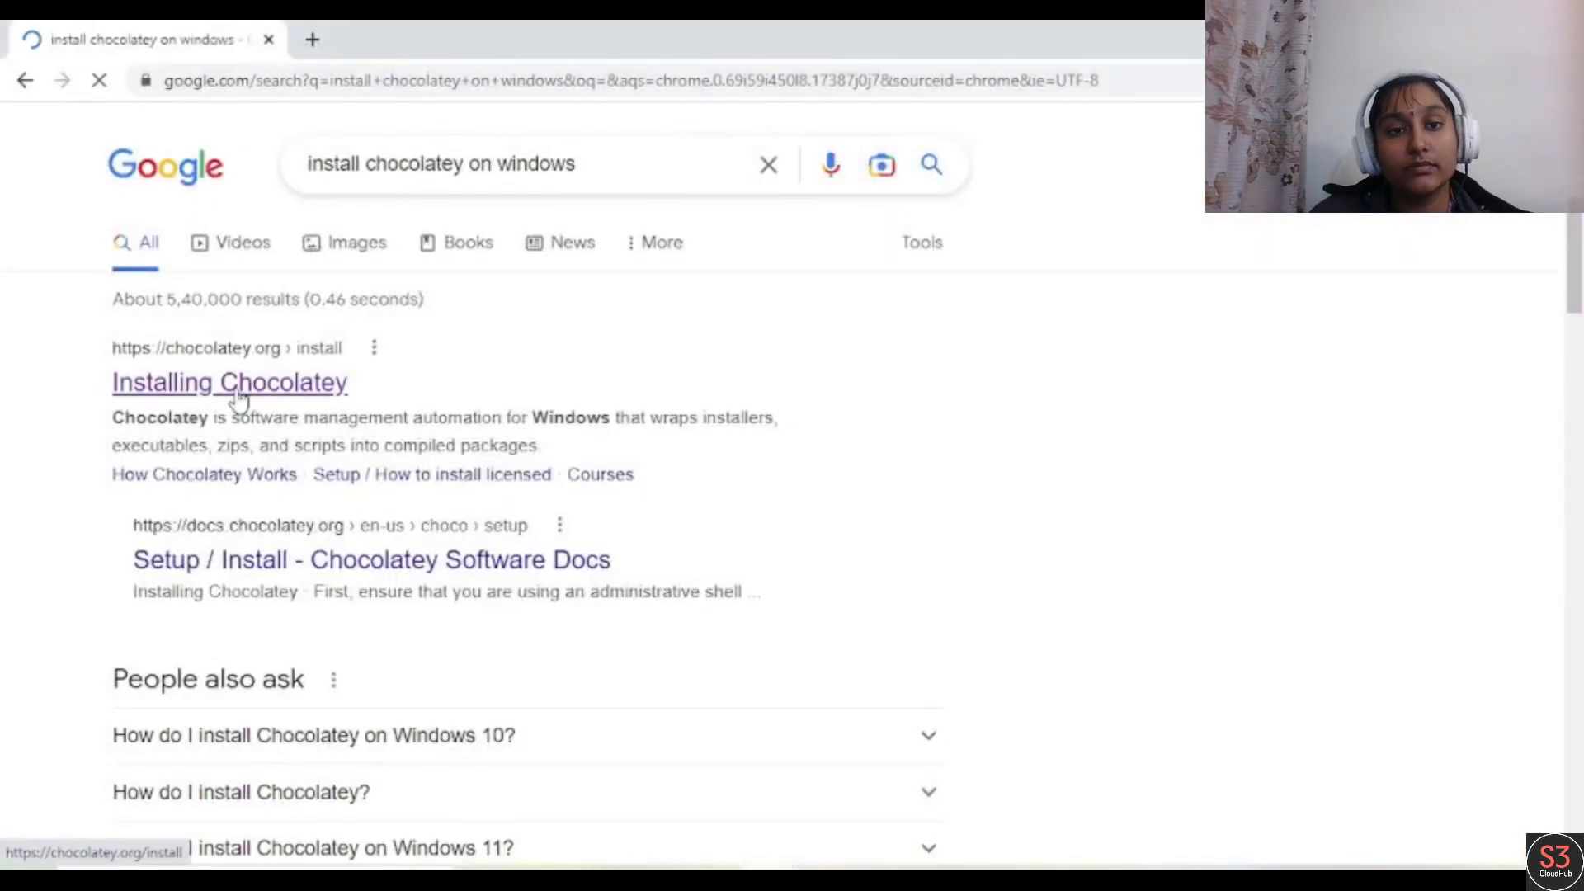
click(229, 381)
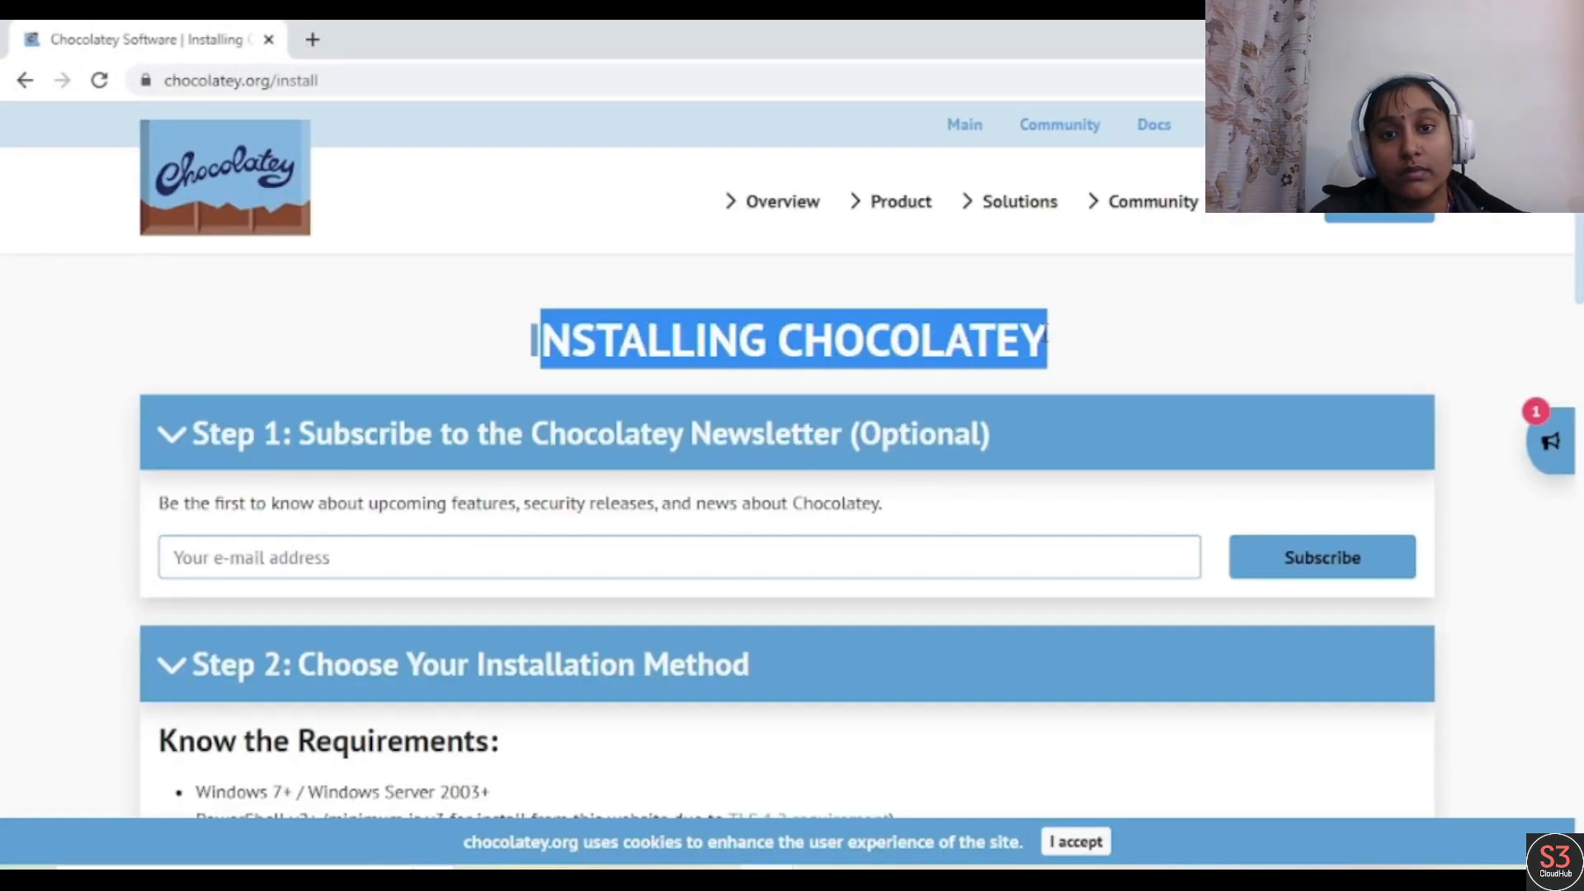
Scroll the install page to the 'Now run the following command' PowerShell instructions
scroll(down, 3)
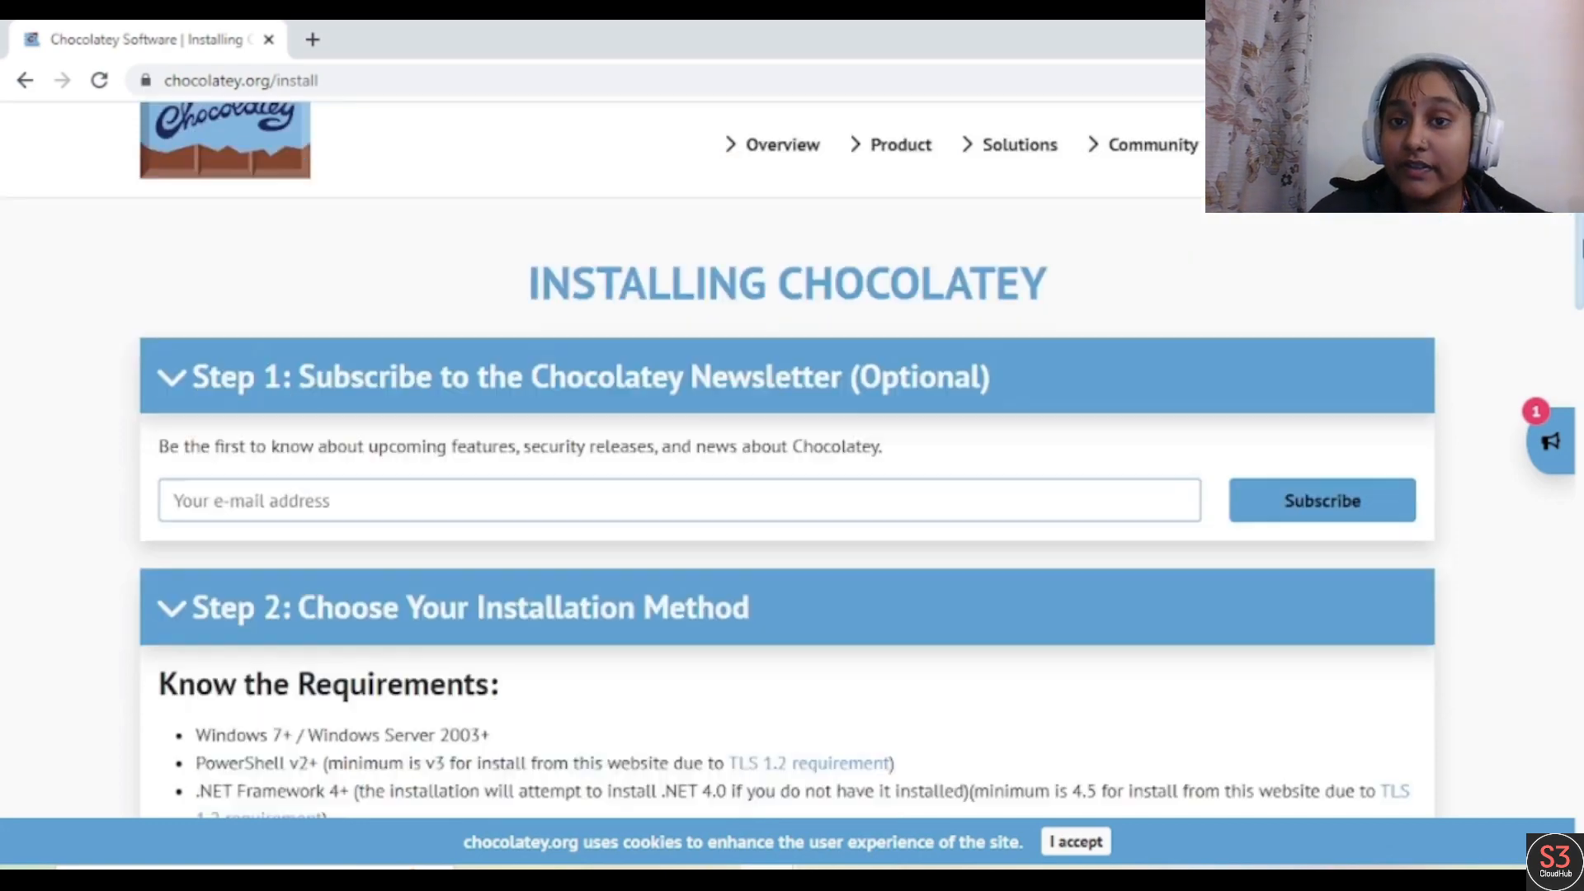
scroll(down, 3)
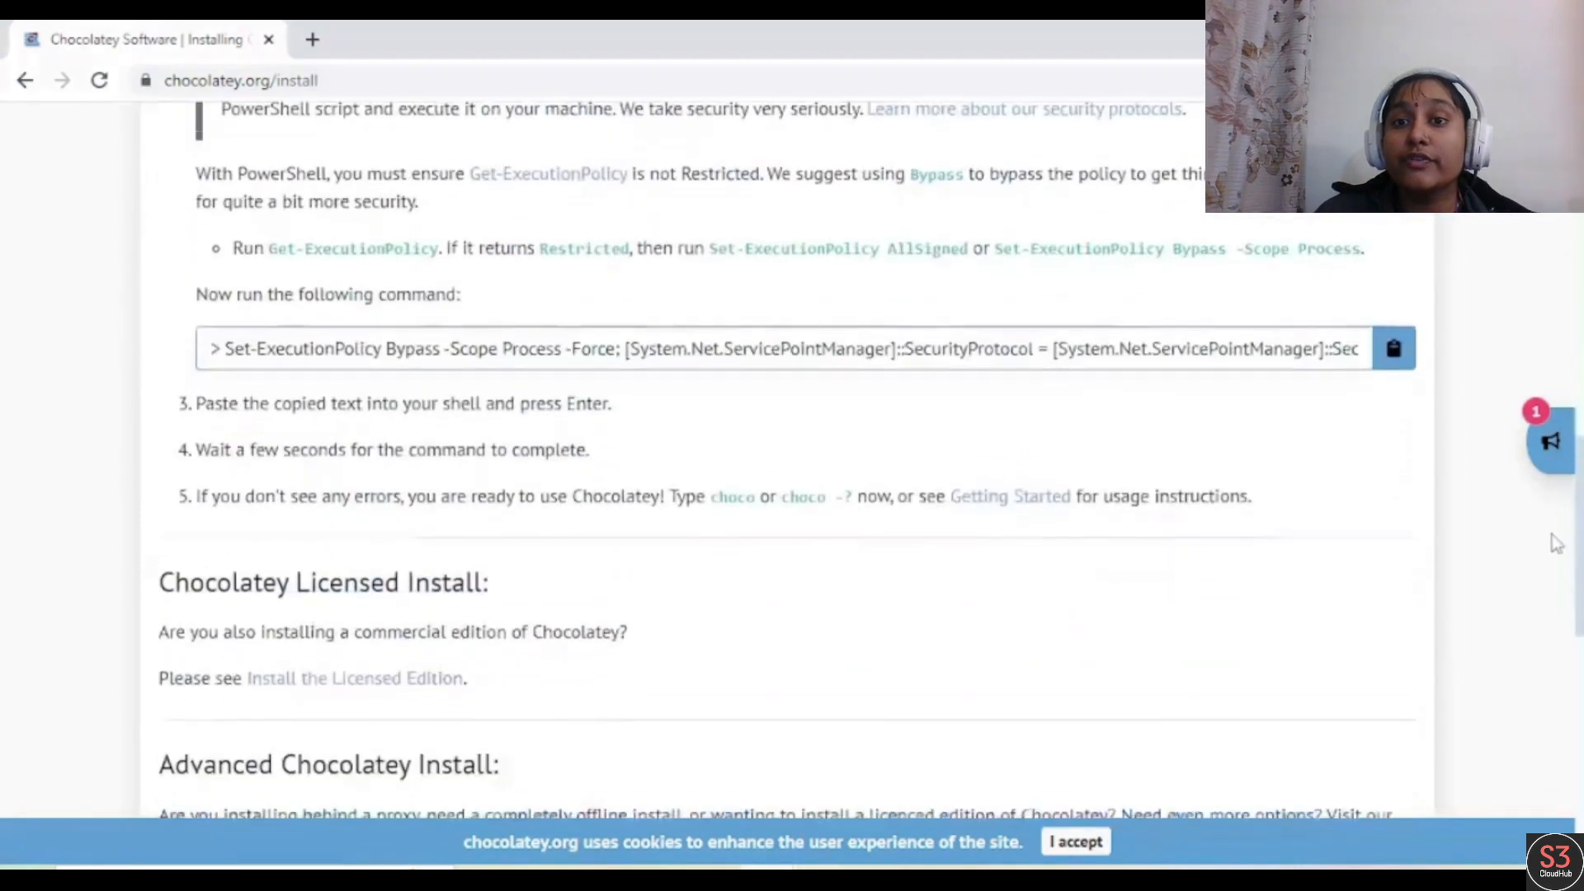
scroll(up, 3)
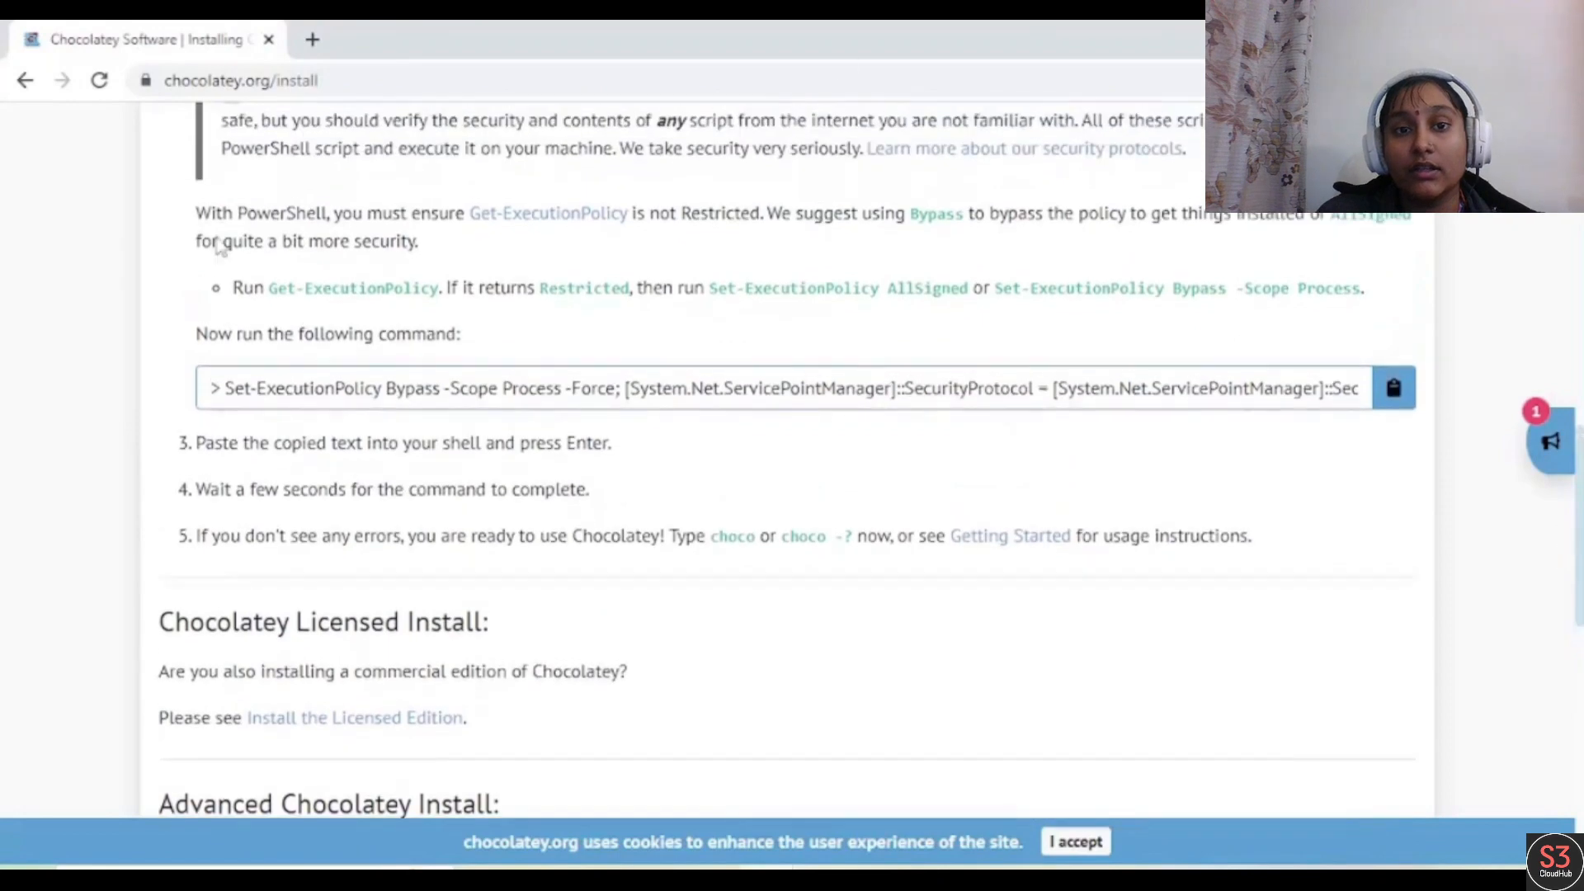
drag(232, 287, 295, 287)
text(po)
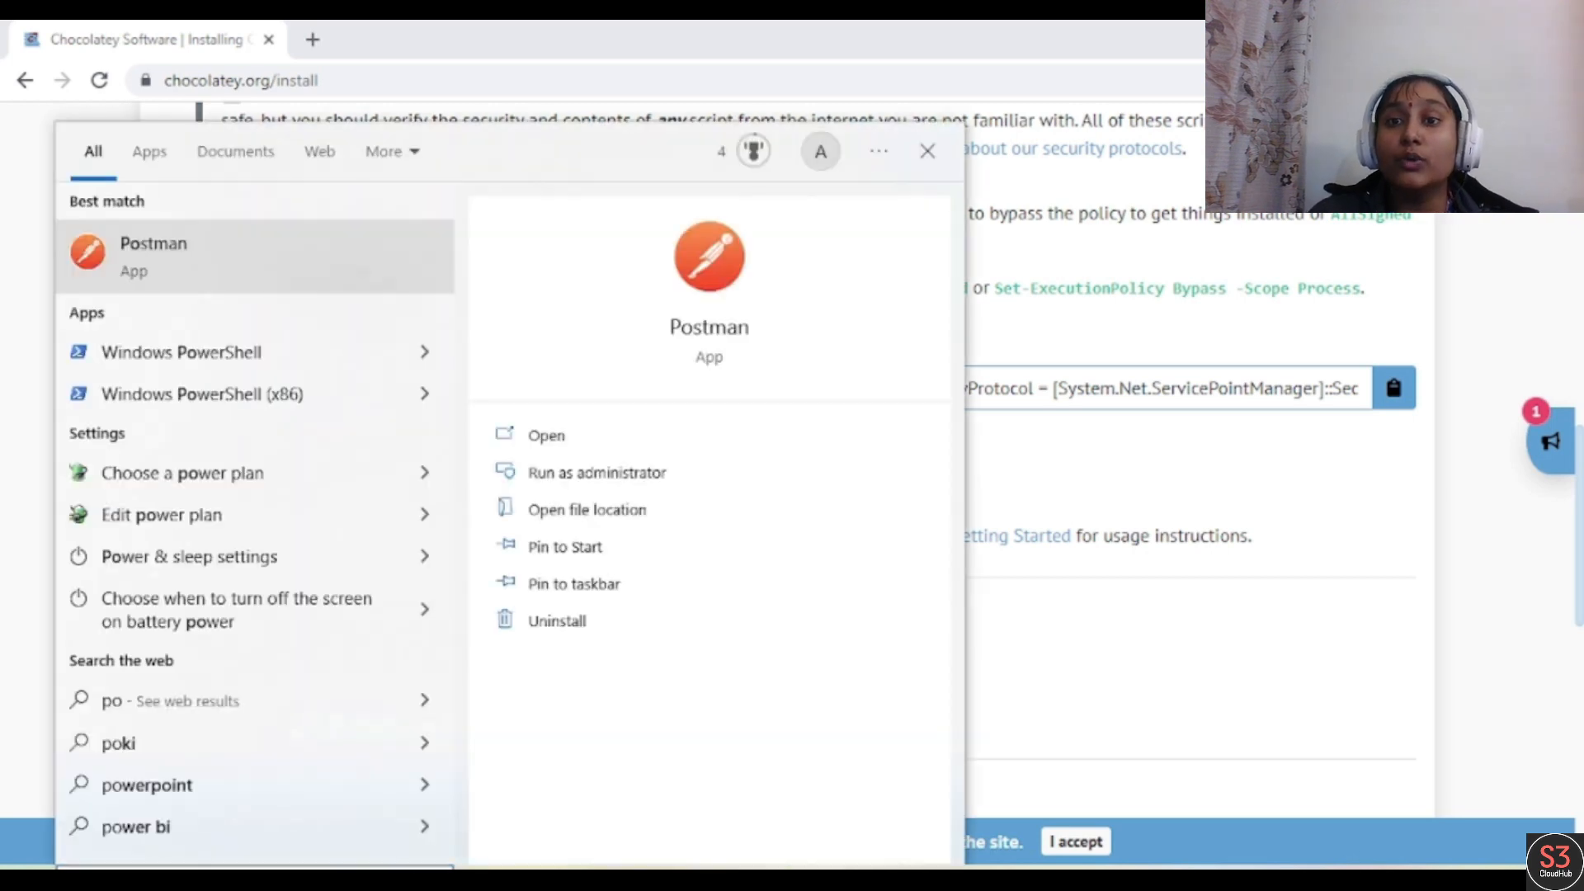
mouse_move(181, 351)
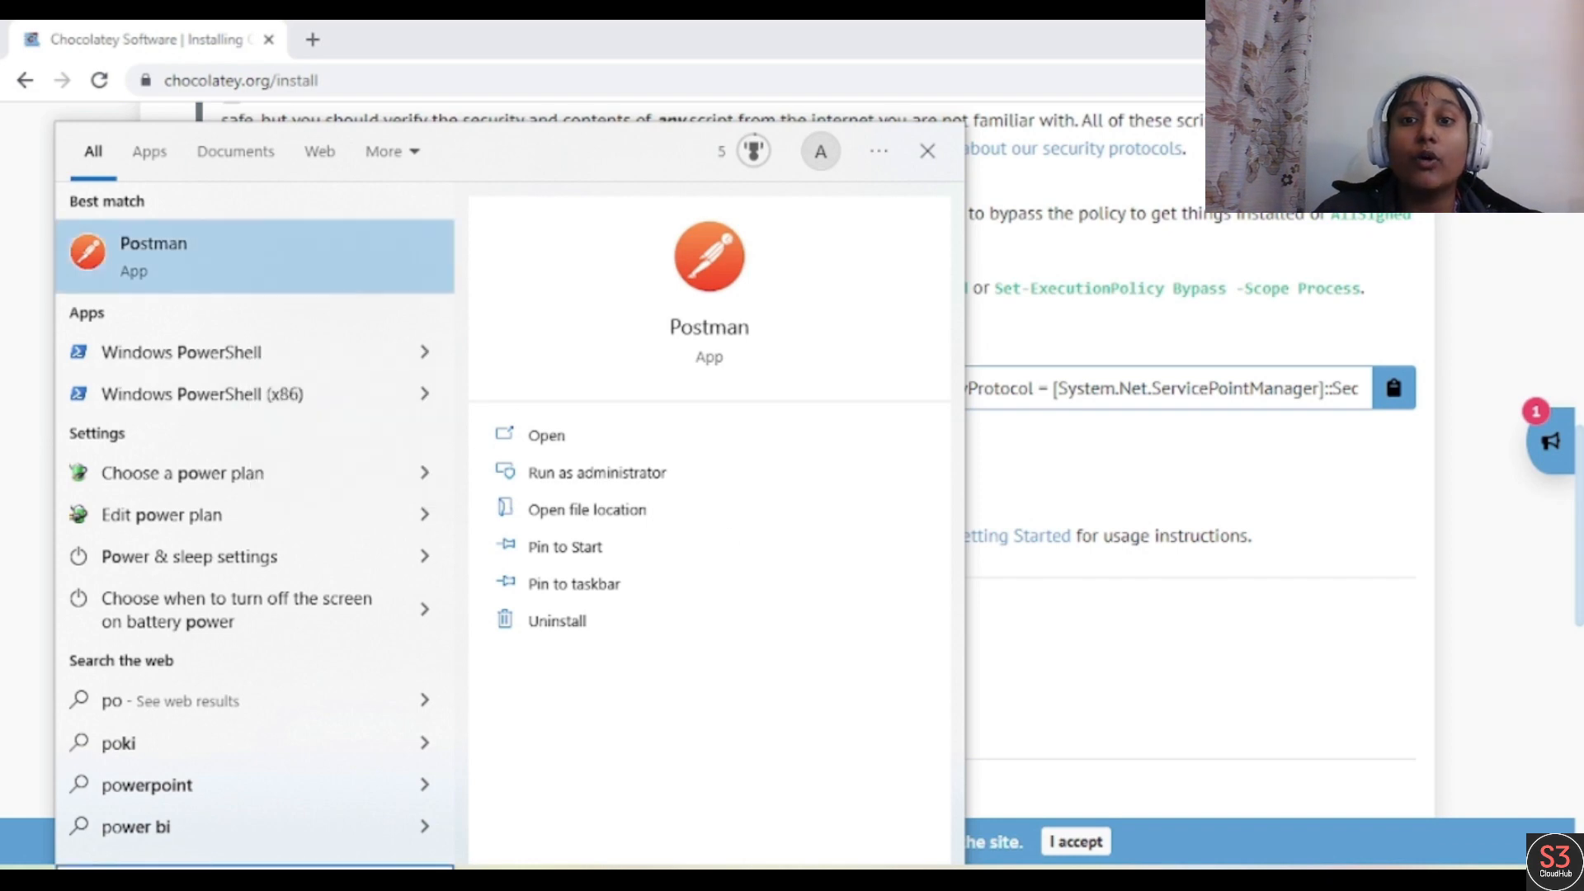
Run Windows PowerShell as administrator from the Start menu search
click(596, 472)
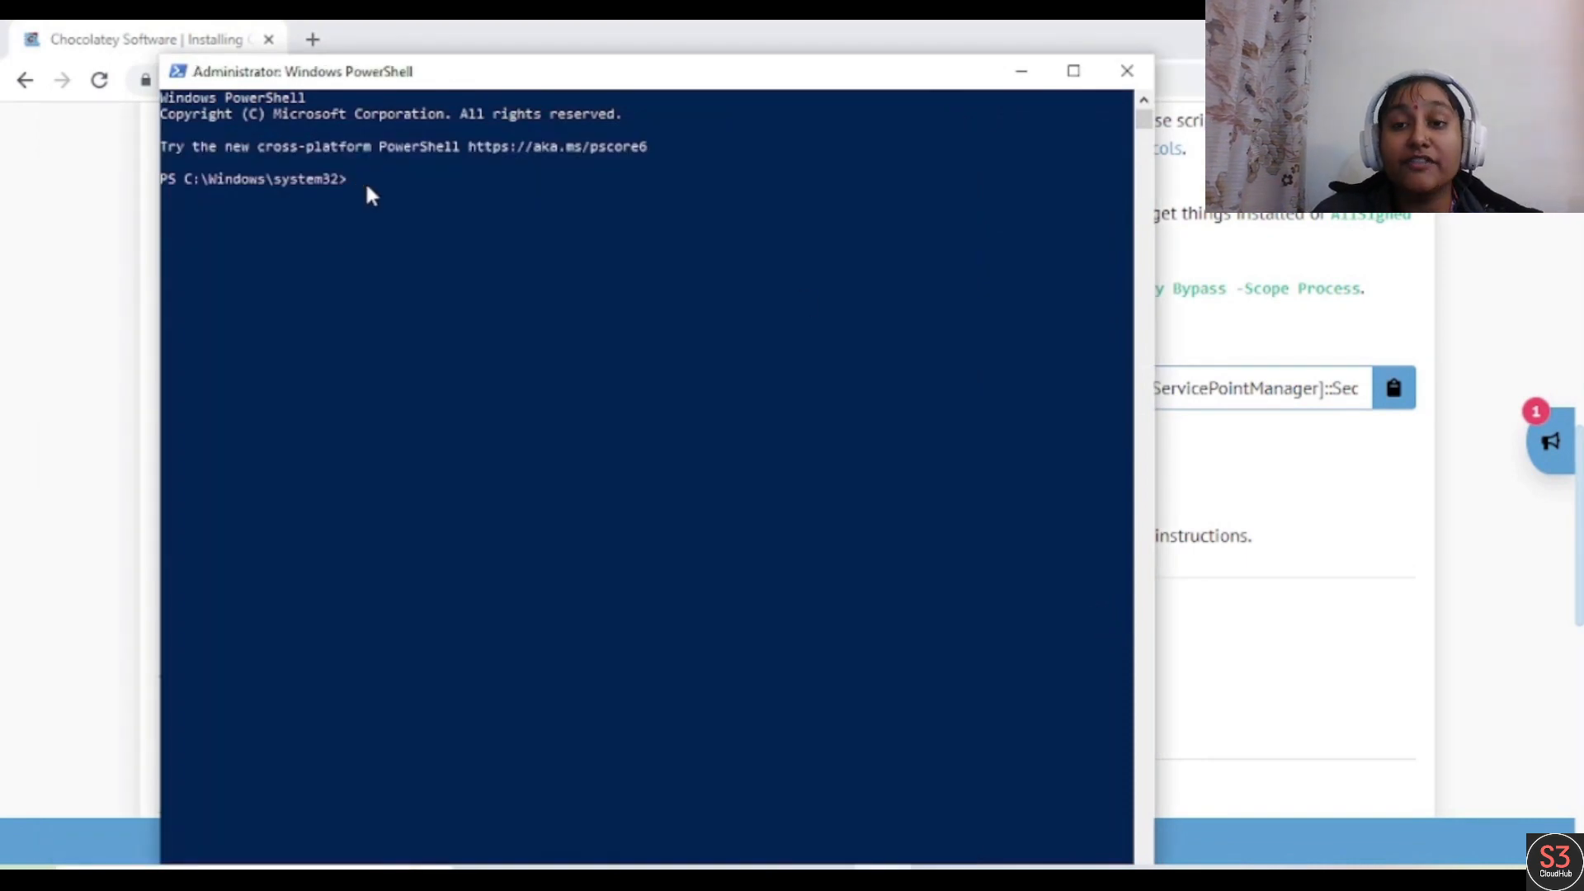
mouse_move(356, 190)
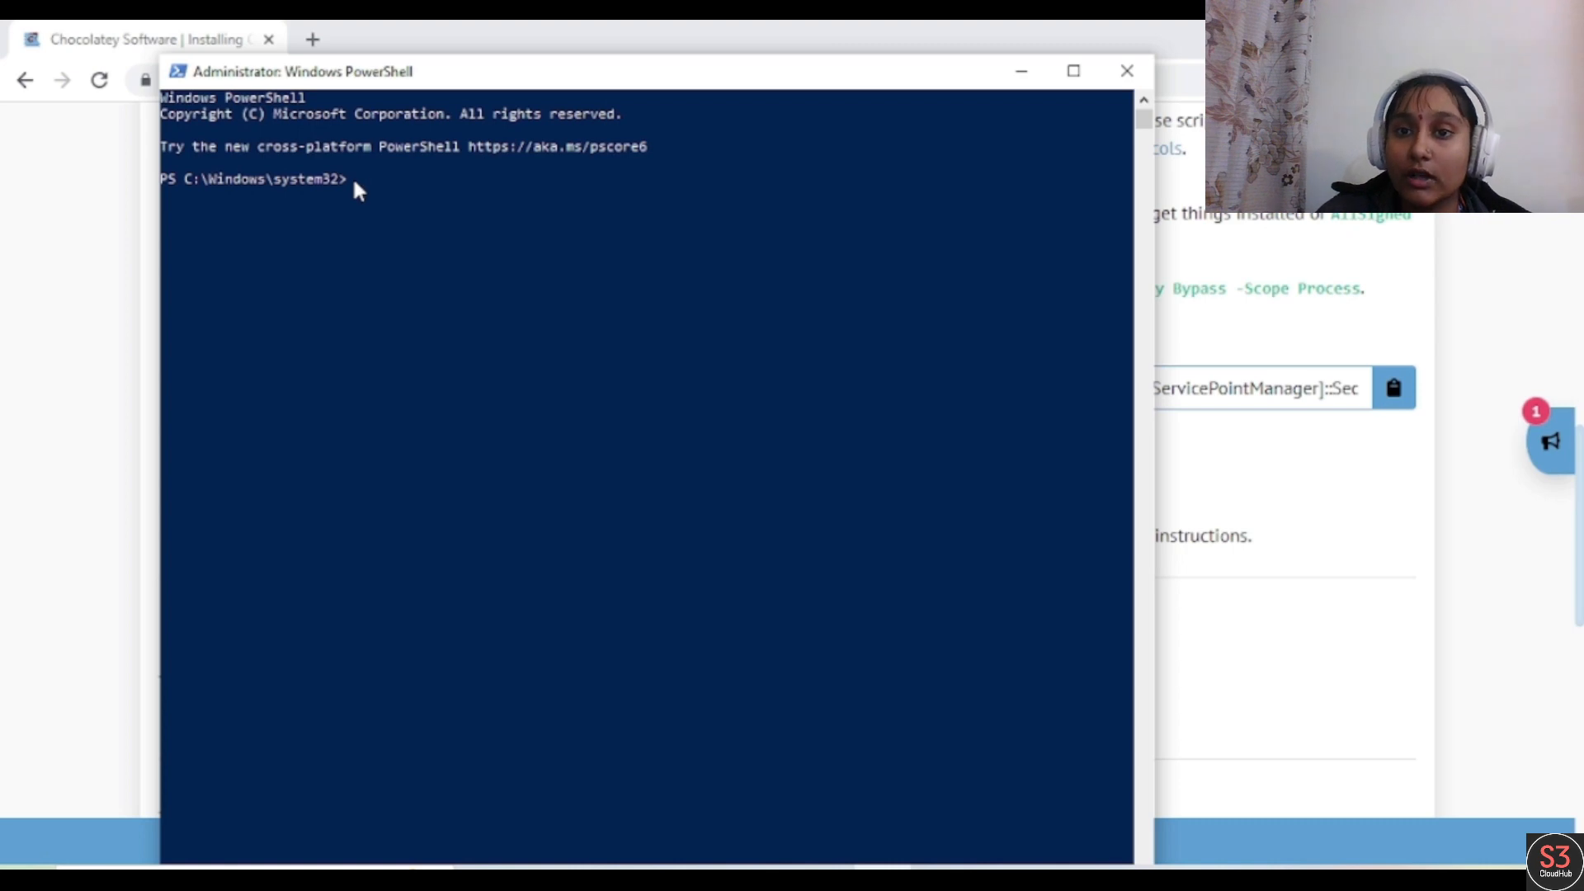
Run Get-ExecutionPolicy in admin PowerShell, which reports Restricted
key(enter)
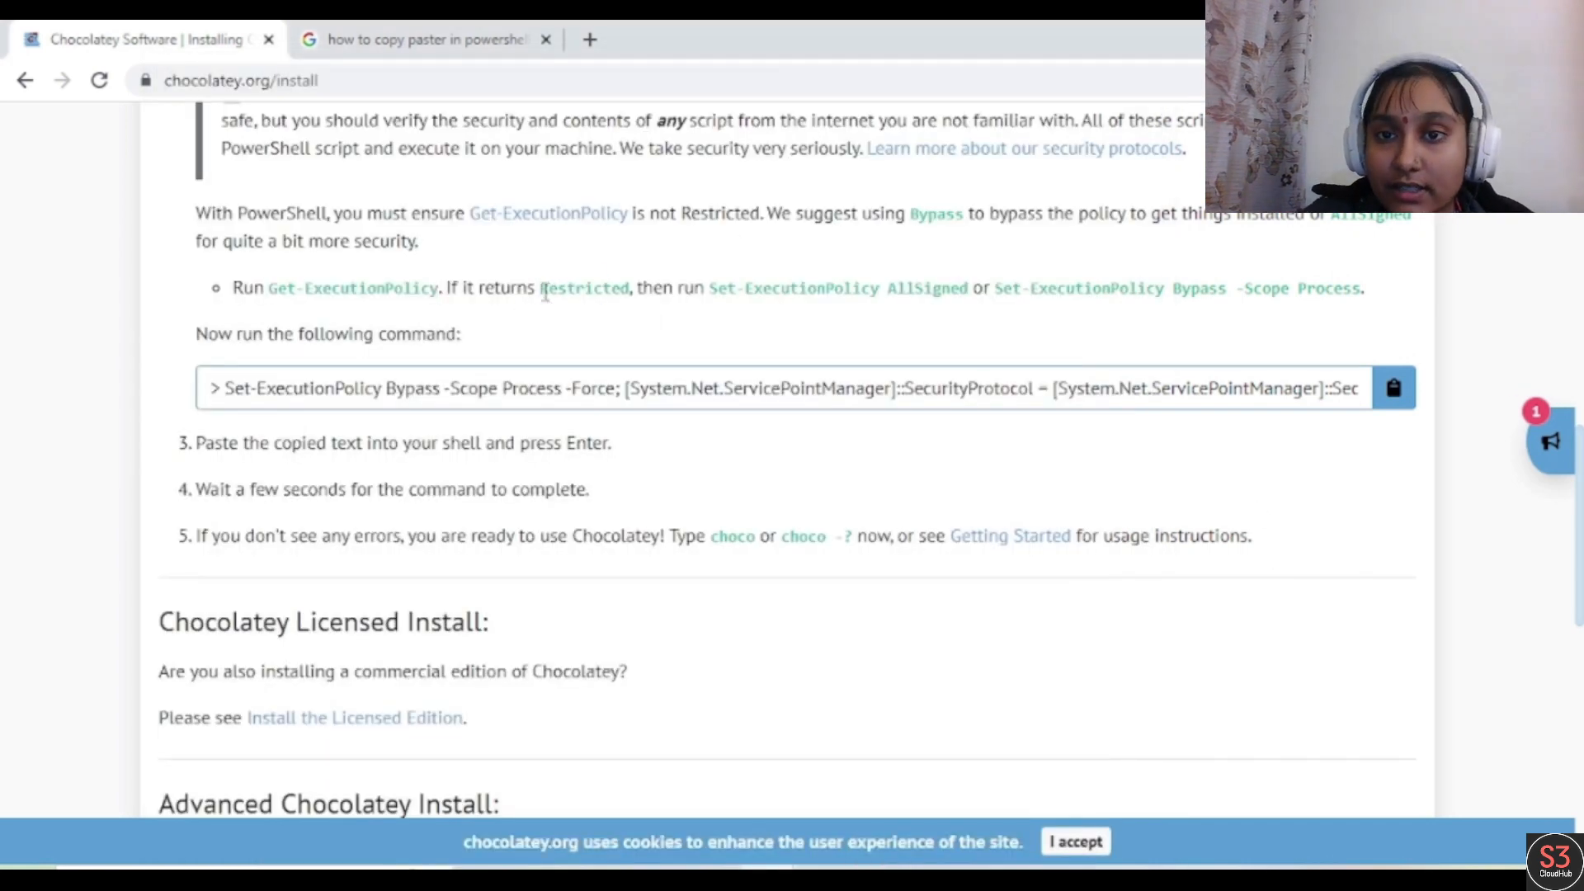
mouse_move(707, 287)
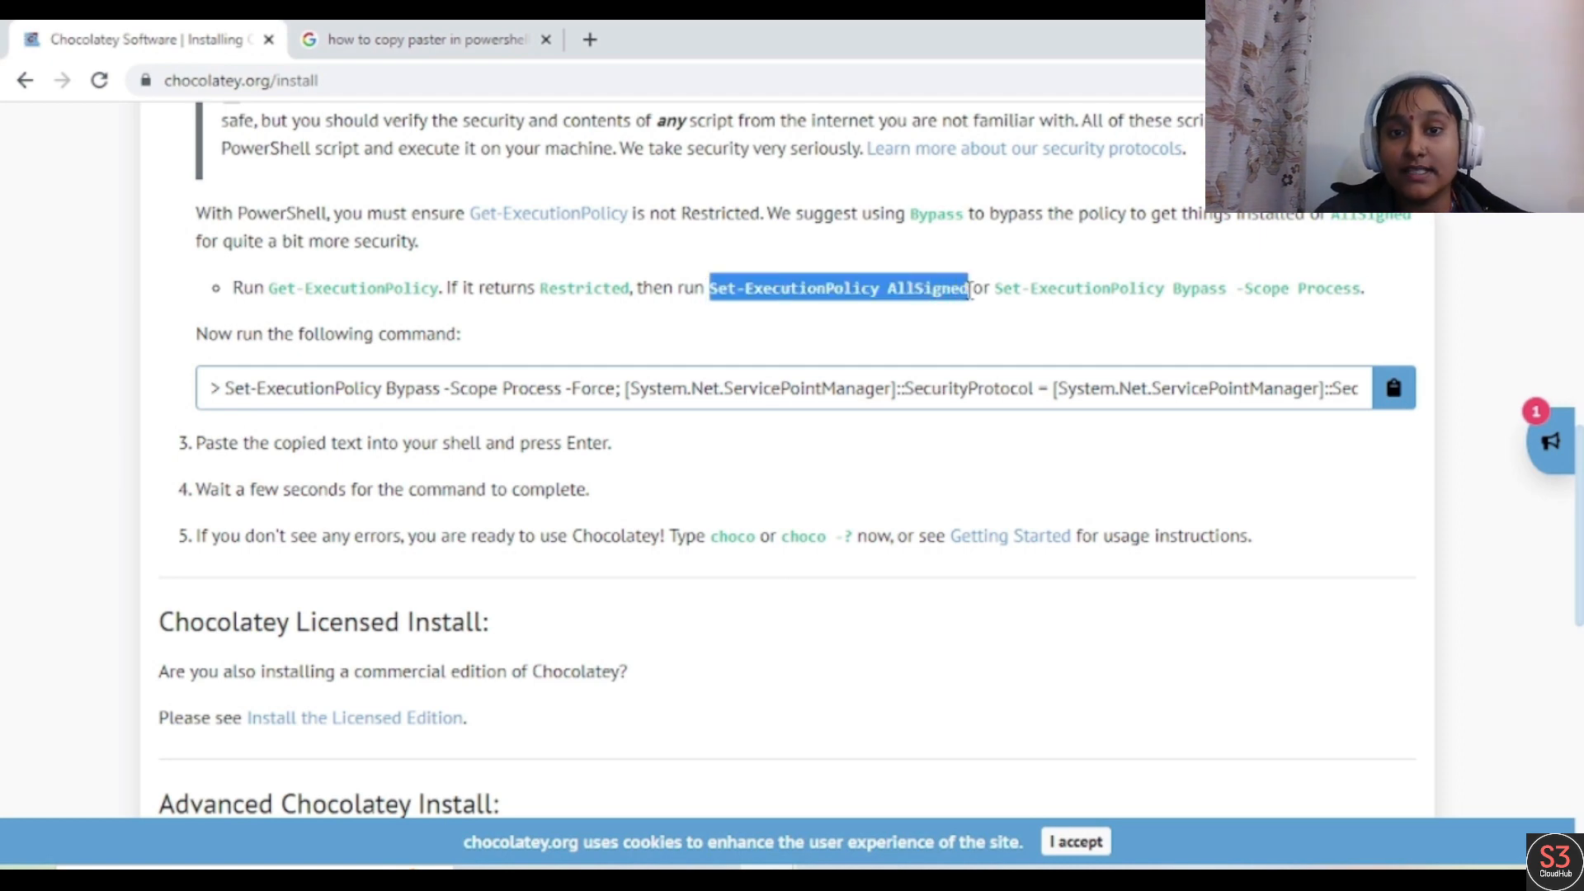
mouse_move(881, 705)
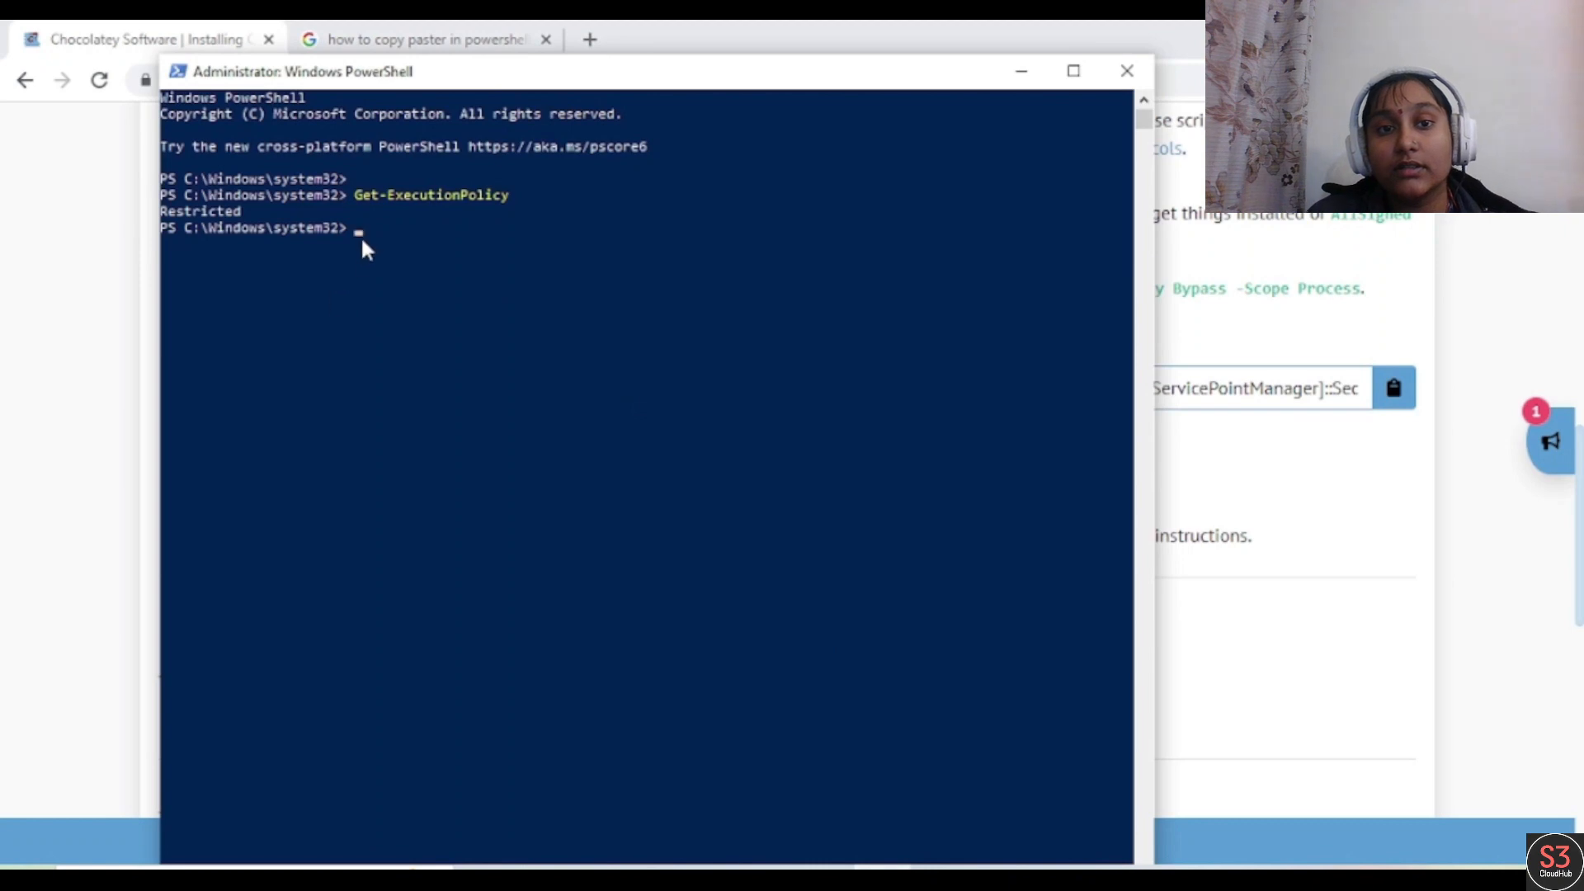
Run Set-ExecutionPolicy AllSigned, confirm with Y, then recheck with Get-ExecutionPolicy
text(Set-ExecutionPolicy AllSigned)
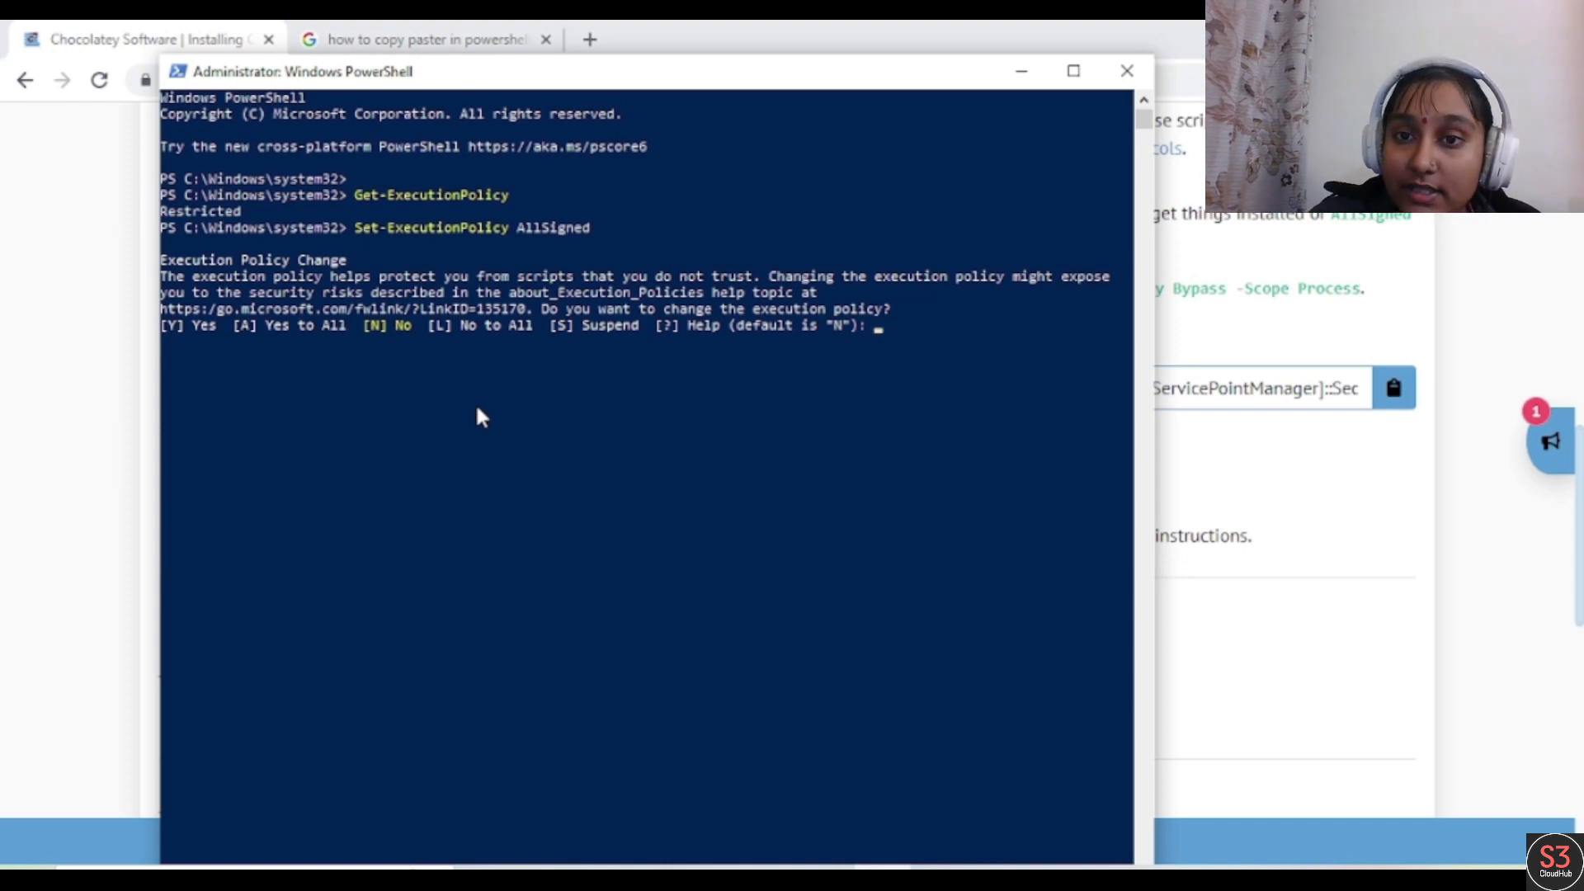
mouse_move(391, 338)
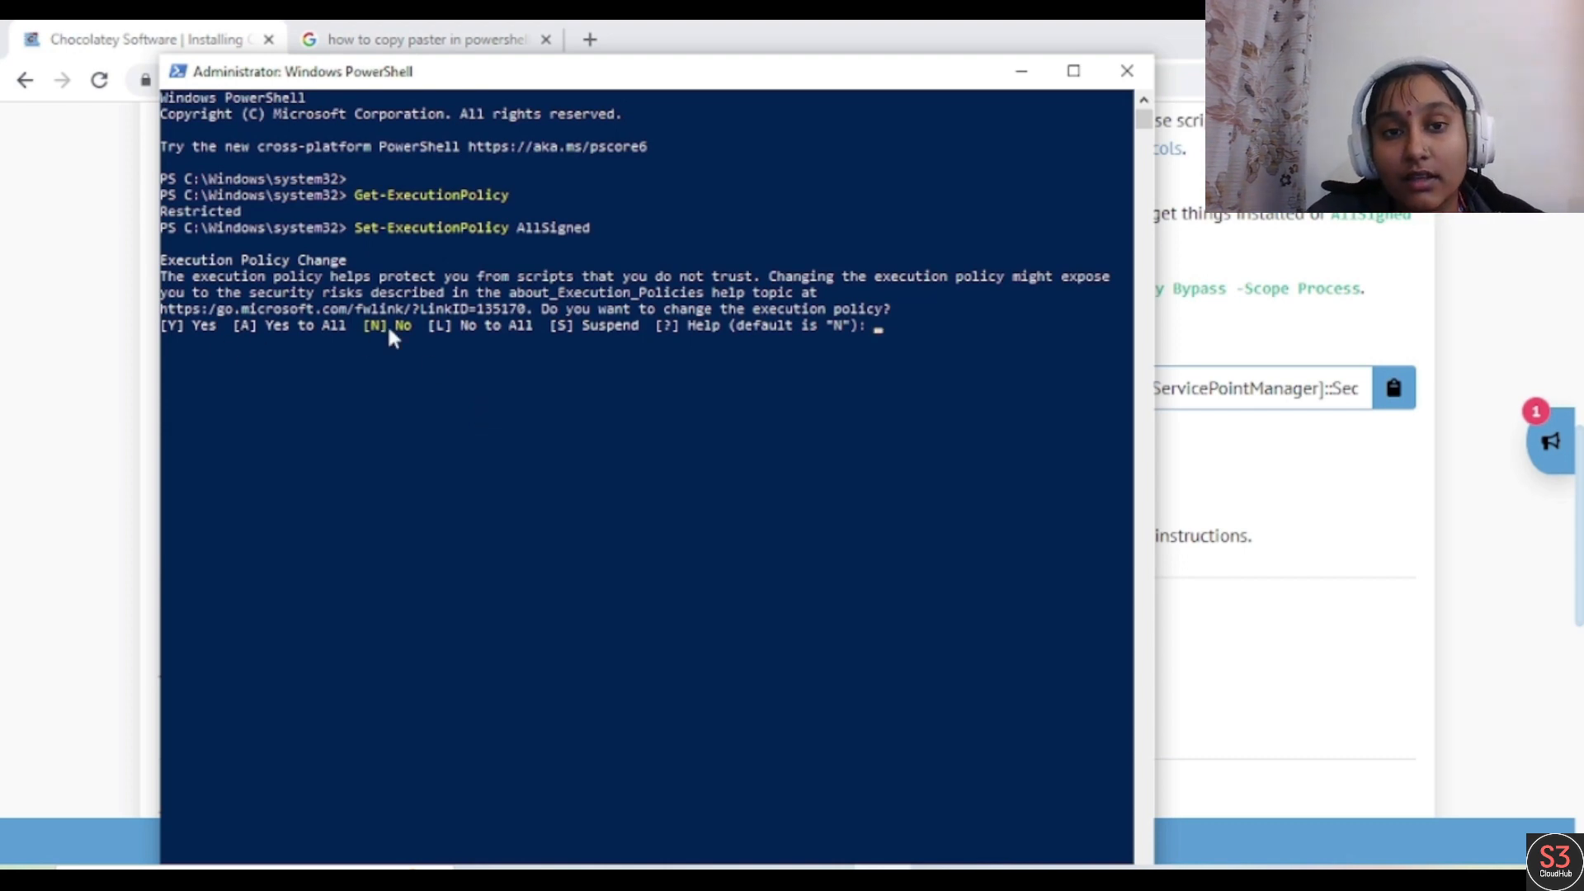
mouse_move(202, 343)
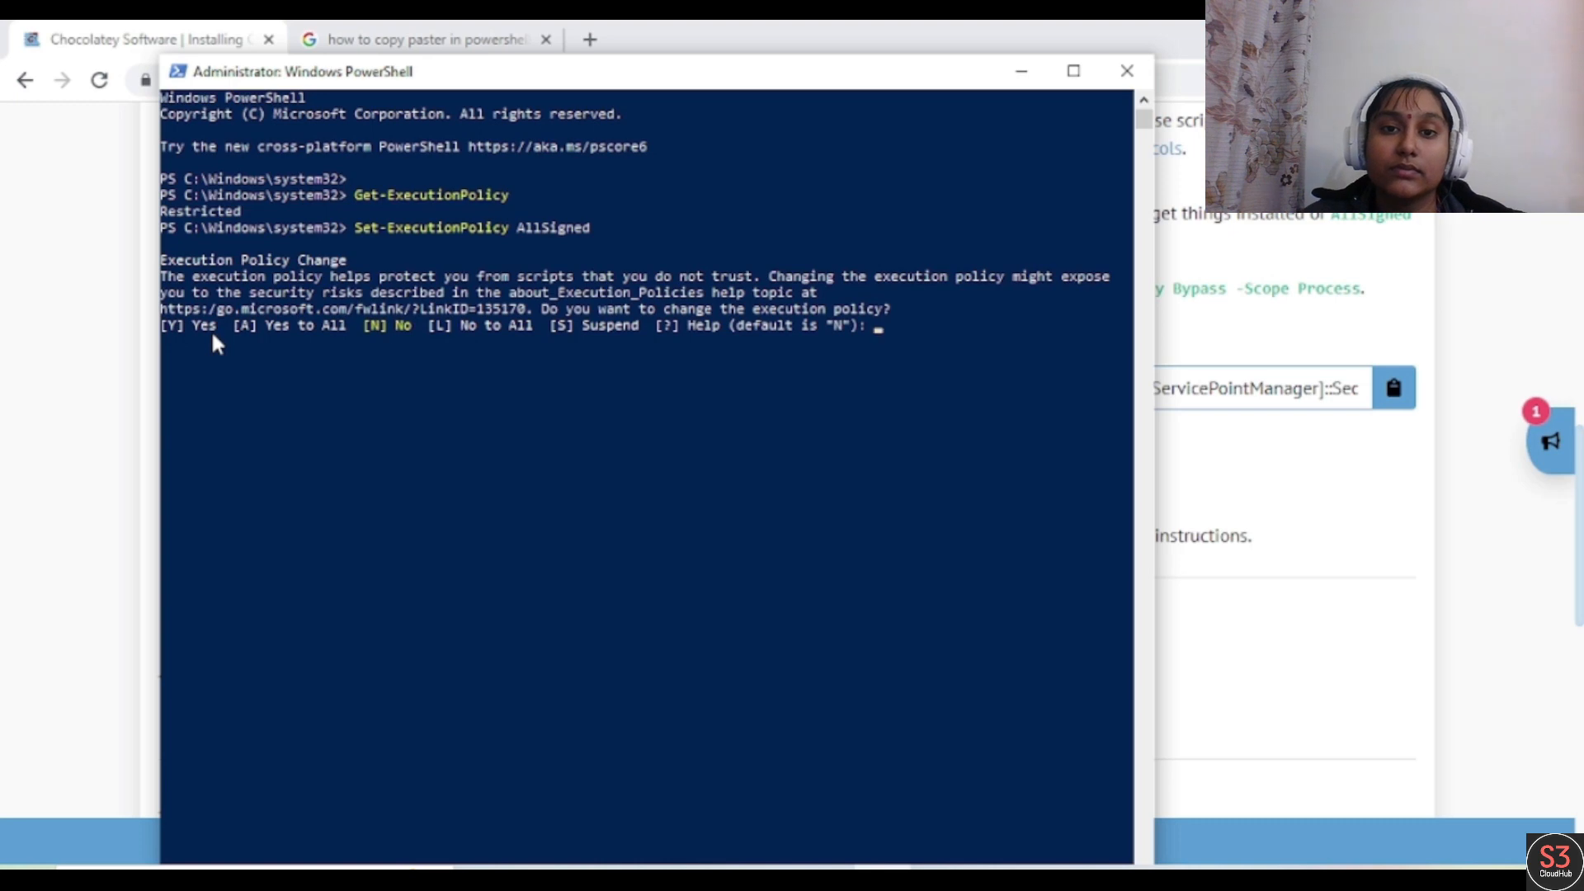
text(Y)
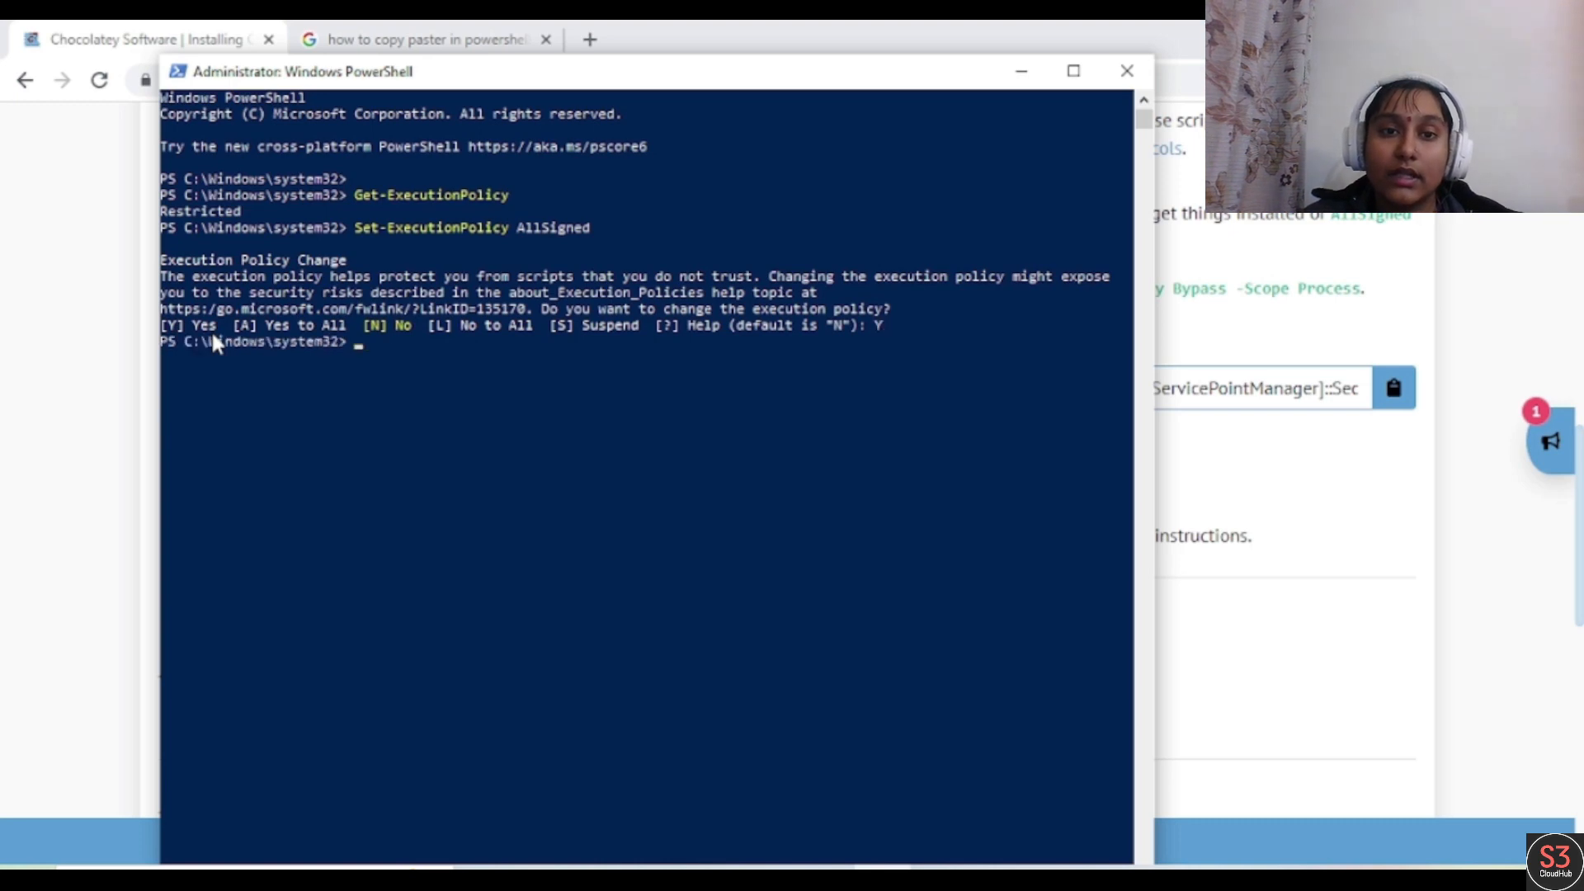
text(Get-ExecutionPolicy)
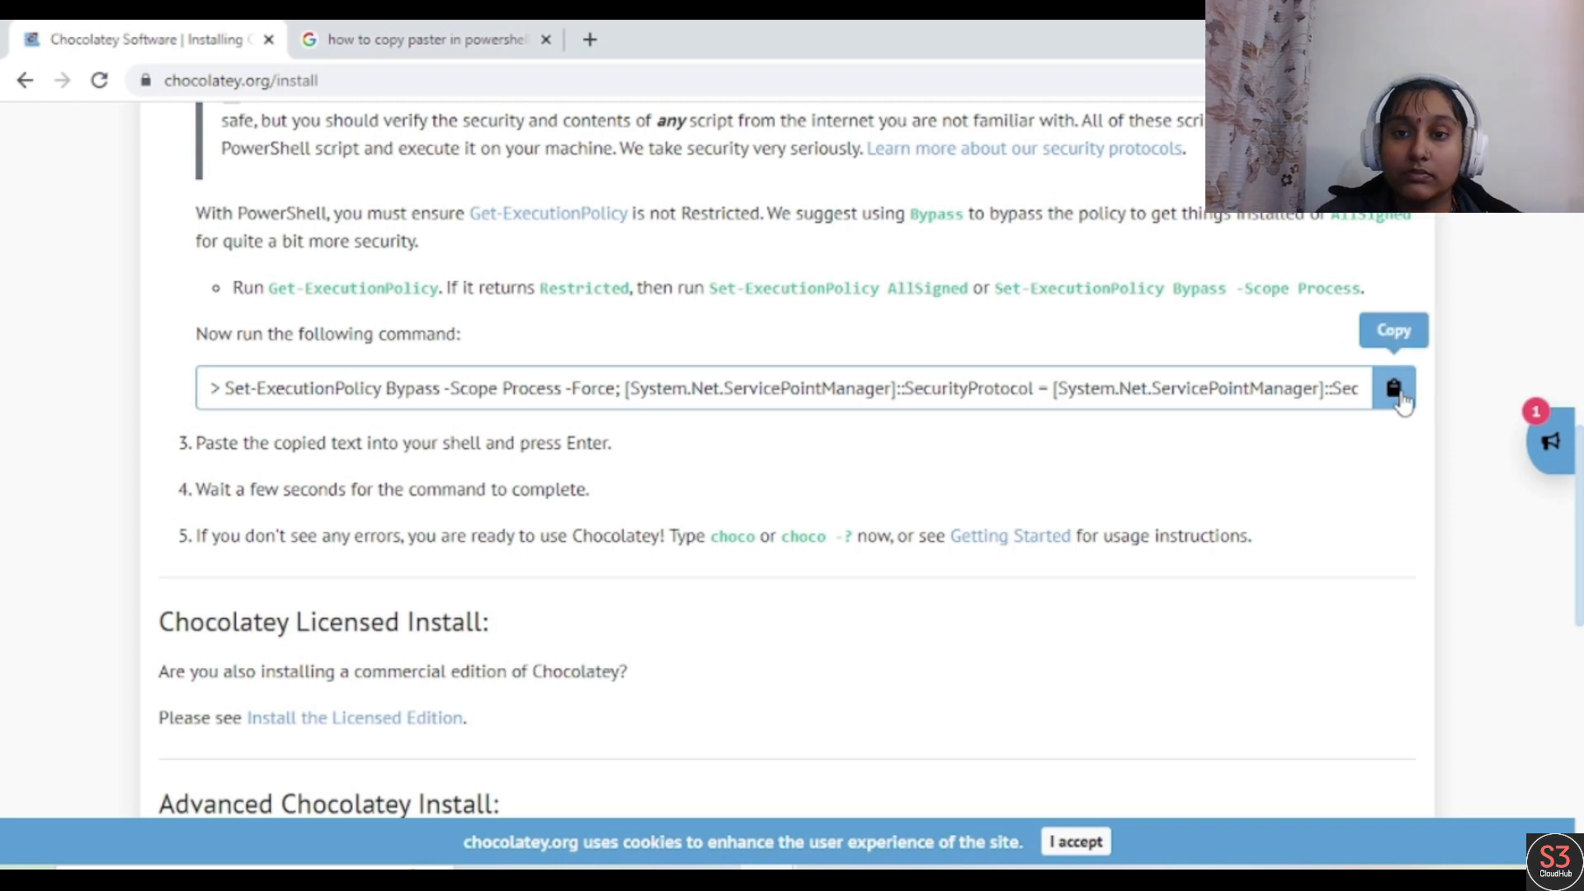
Copy the Chocolatey PowerShell install command from the chocolatey.org install page
click(1393, 387)
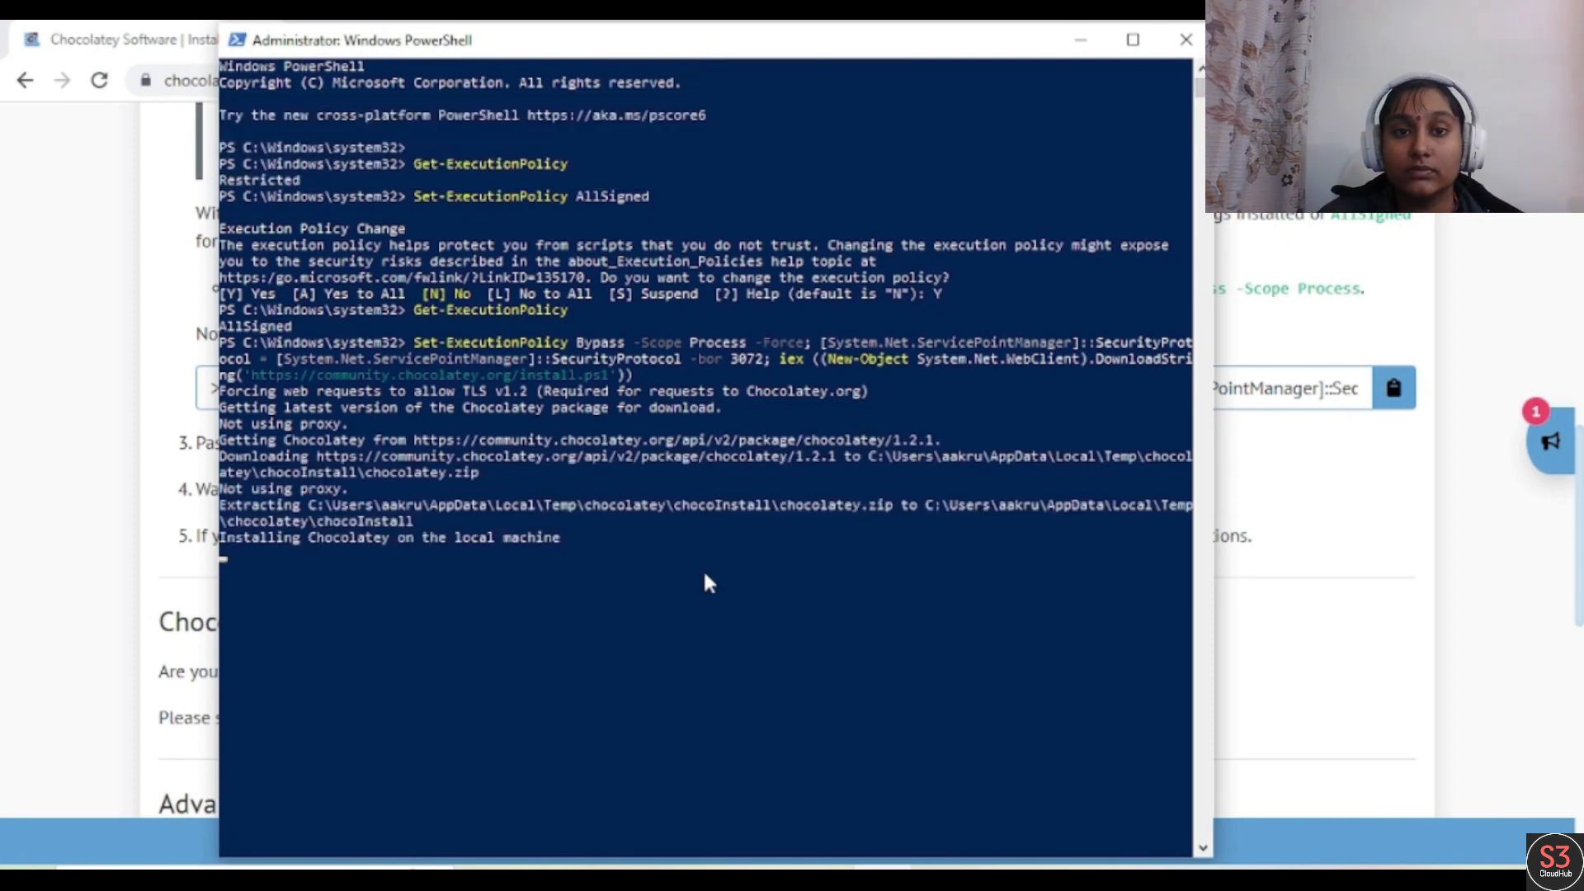
mouse_move(1040, 261)
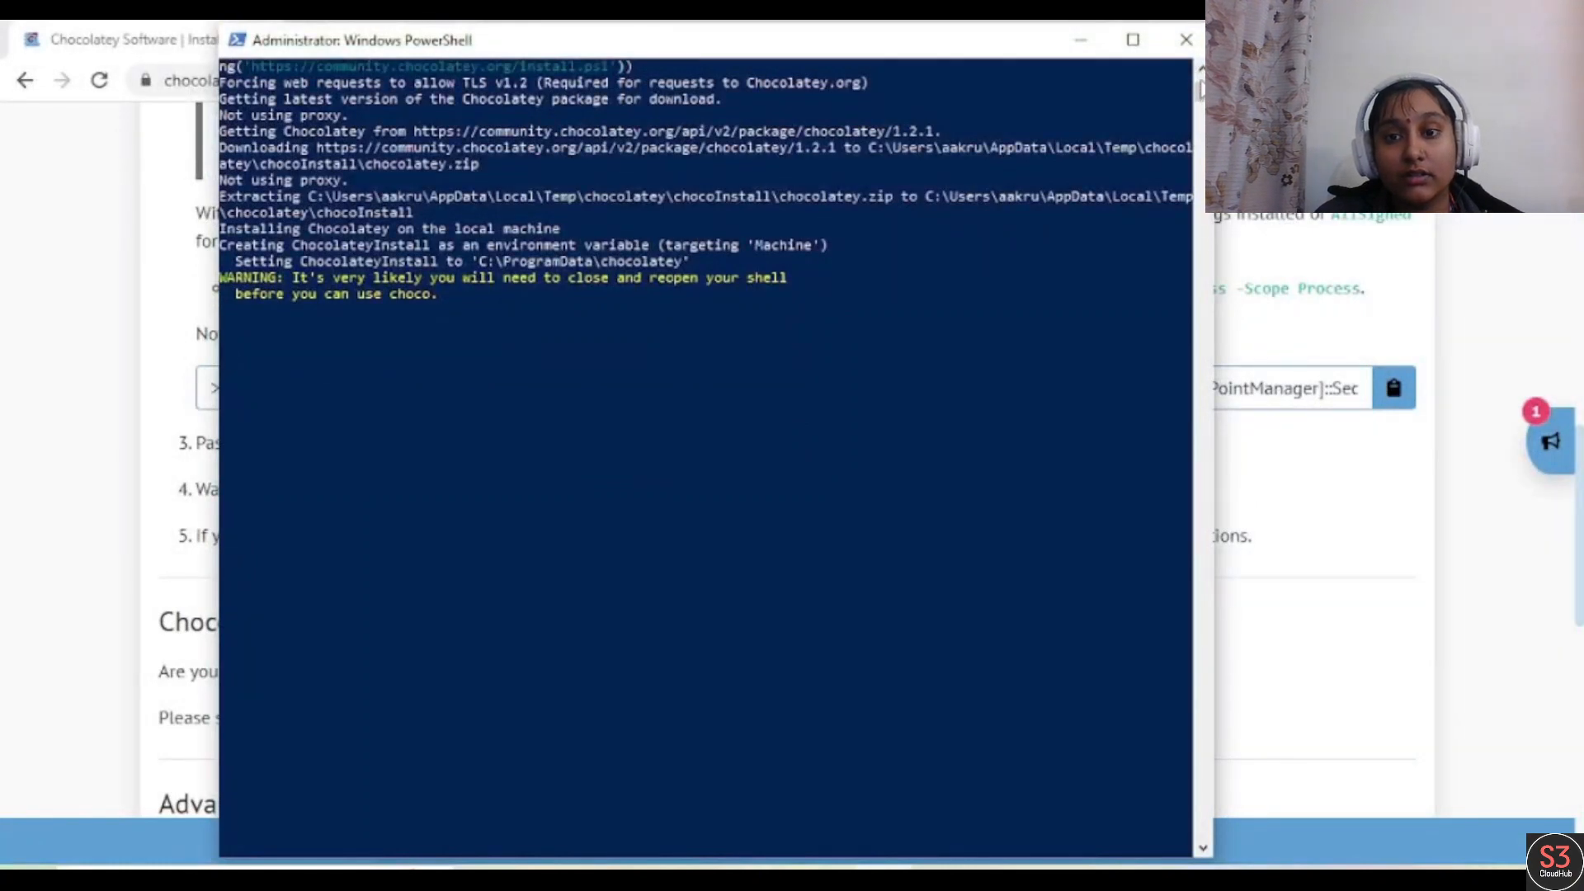
mouse_move(975, 381)
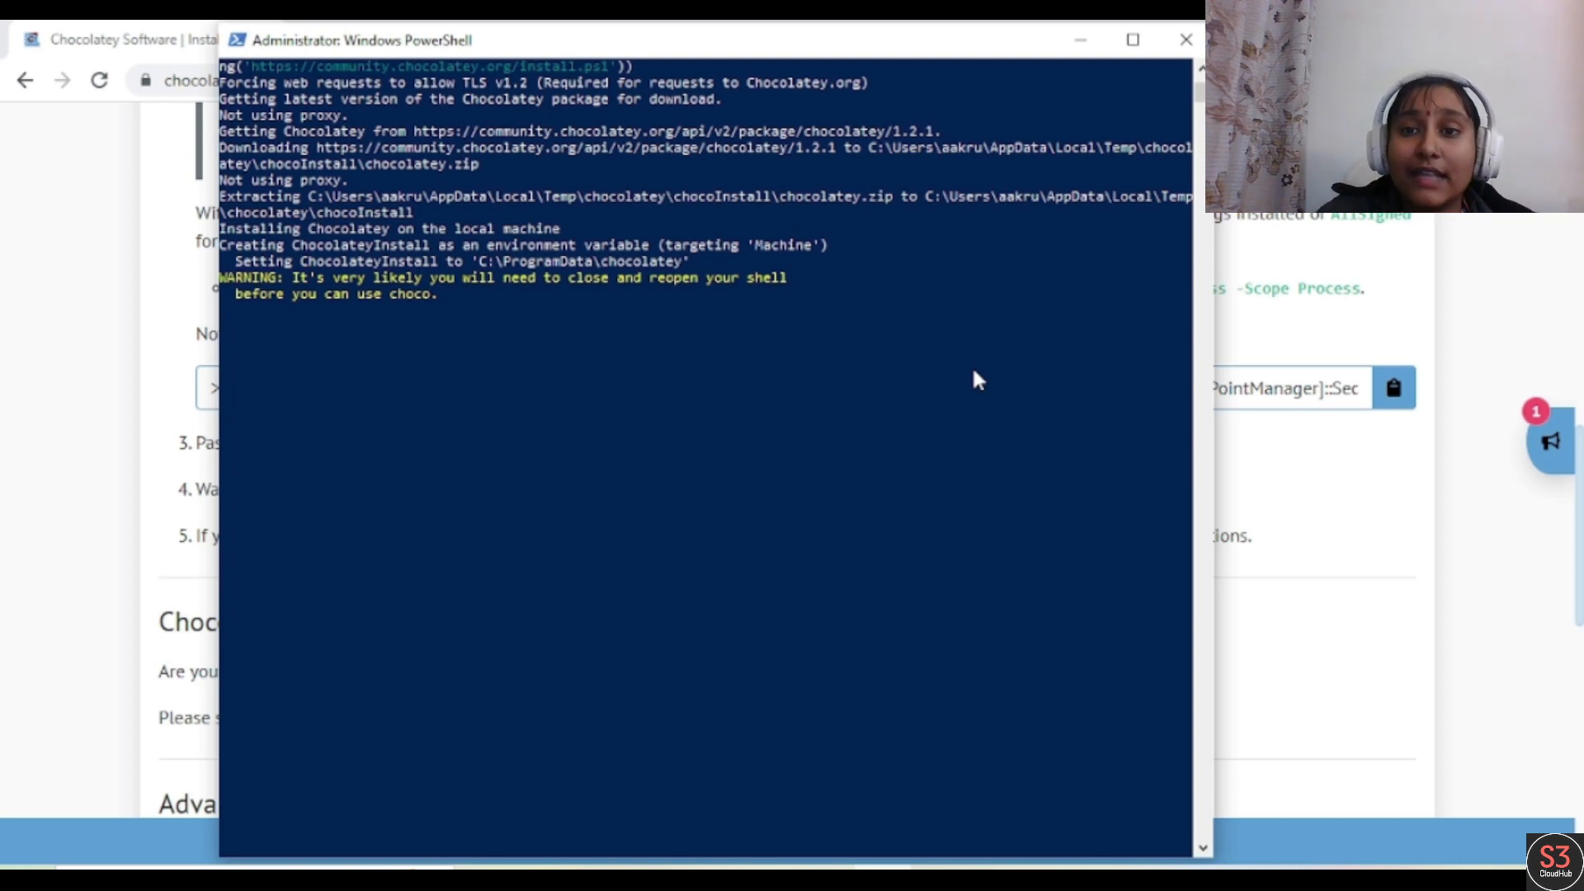
mouse_move(1191, 260)
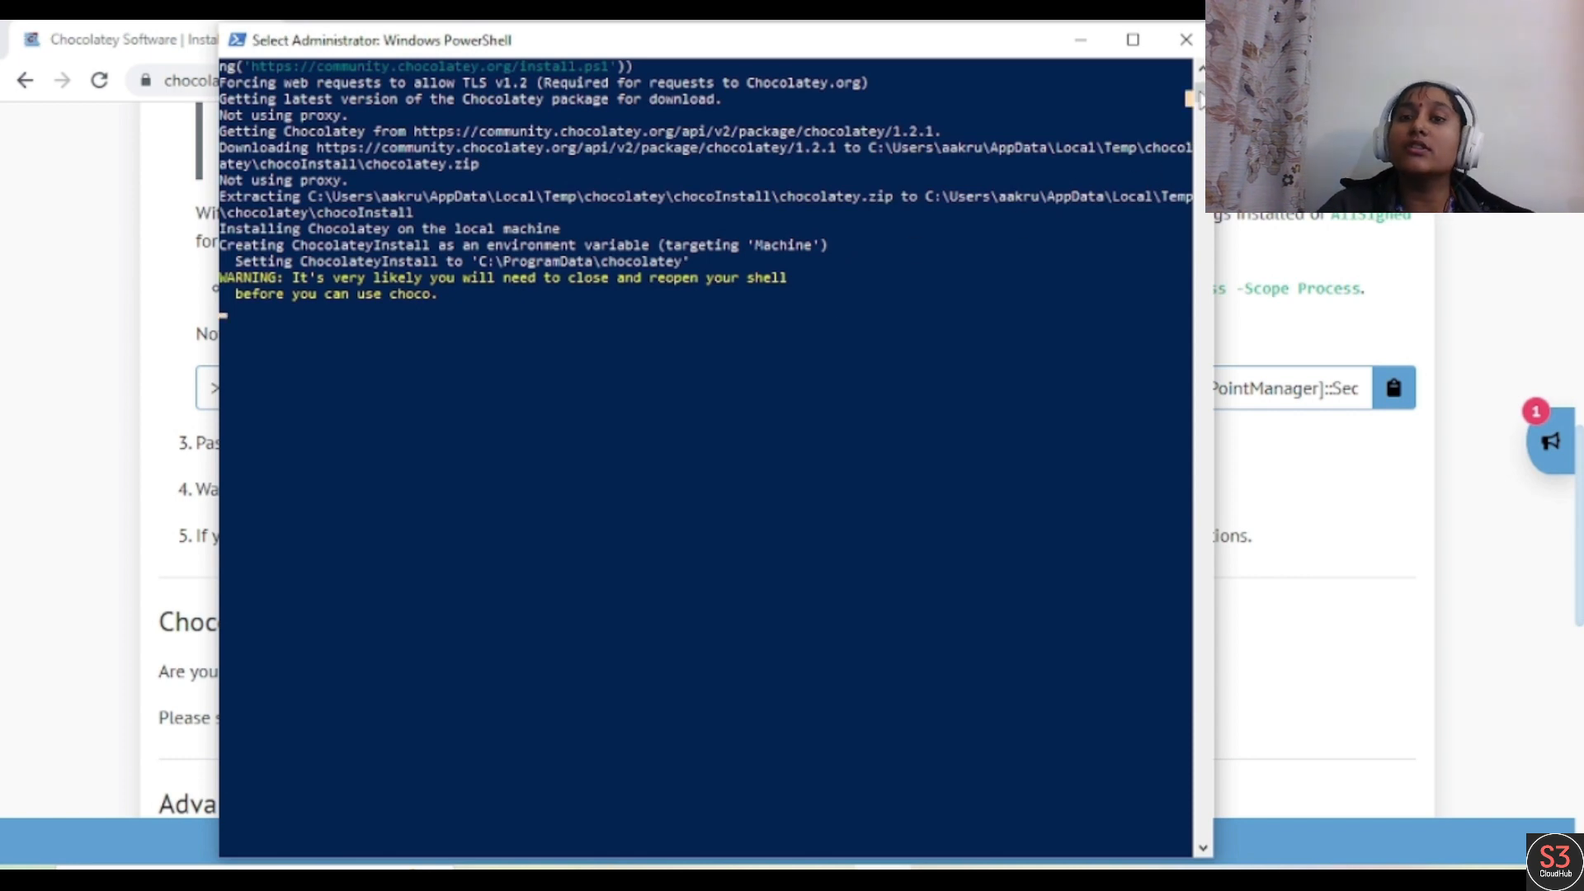
mouse_move(890, 378)
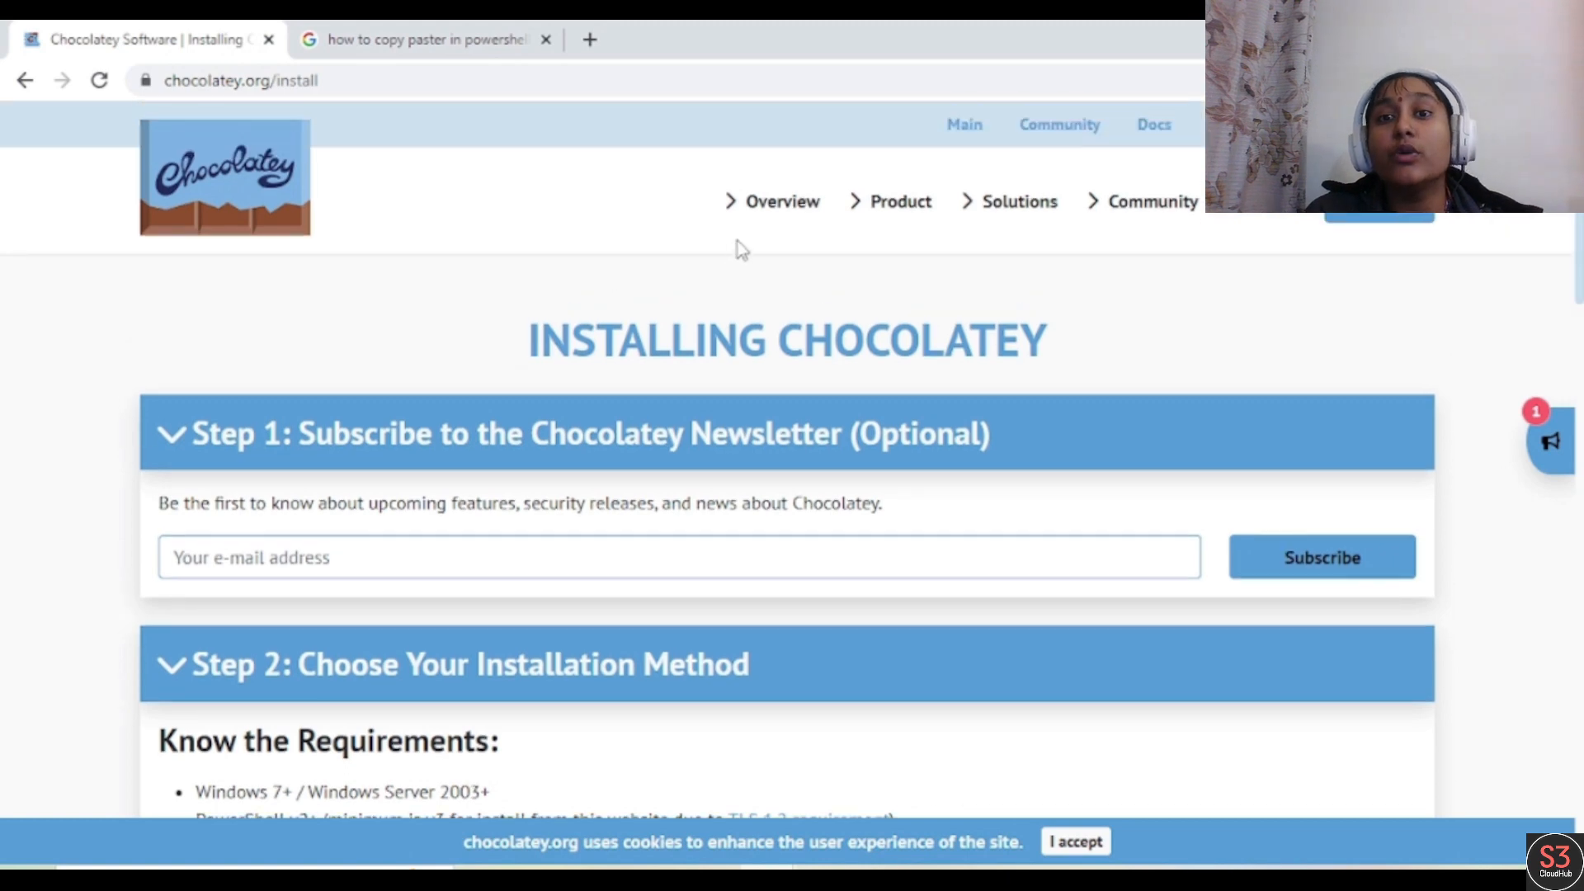
mouse_move(757, 266)
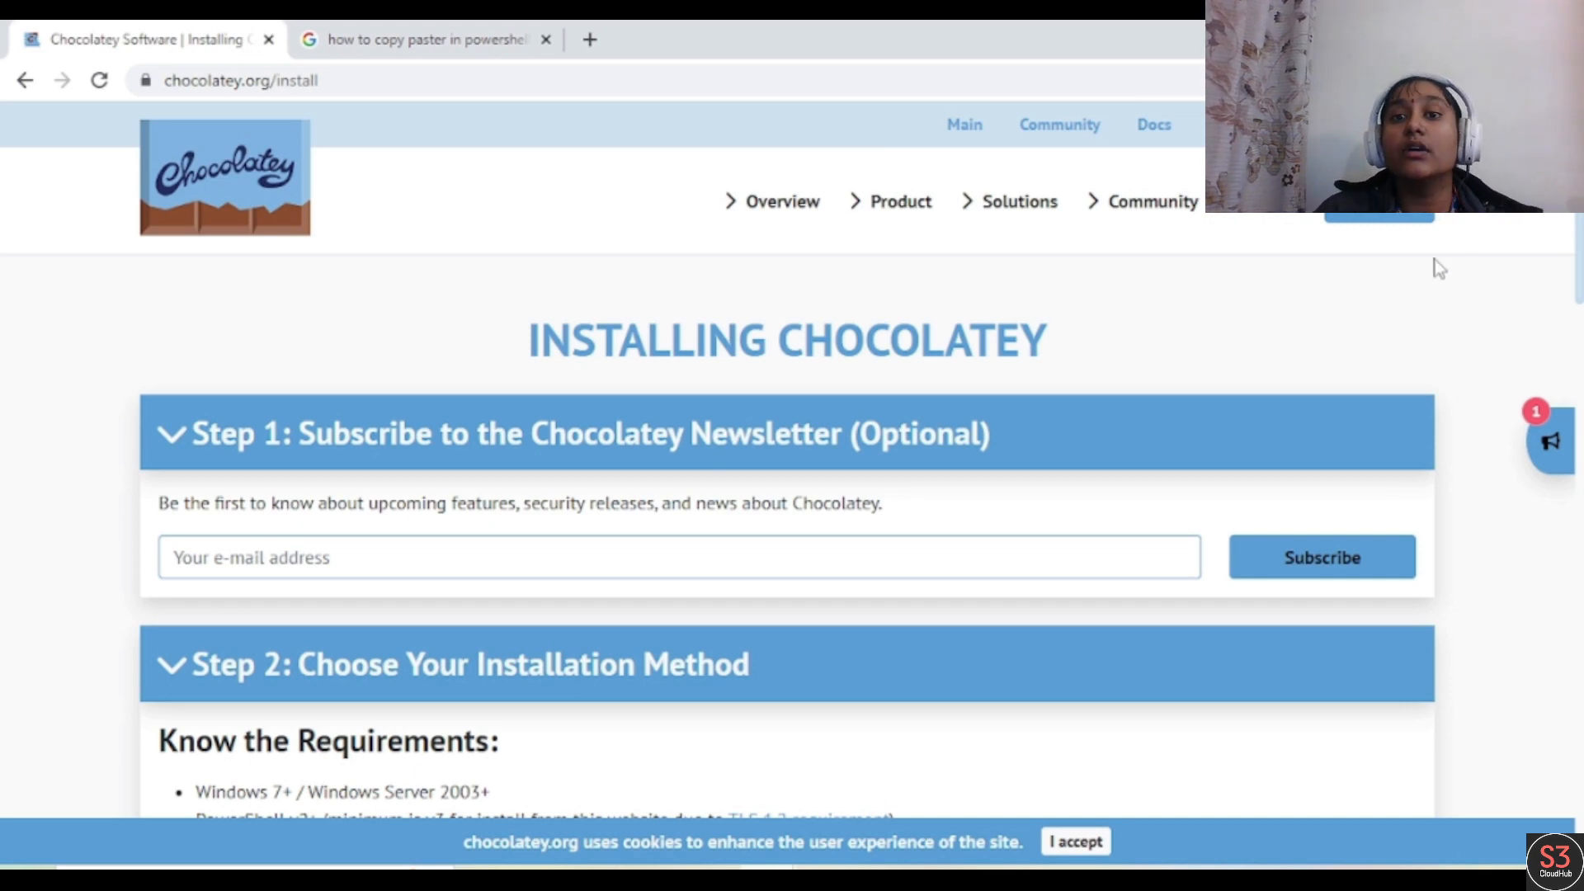
mouse_move(1064, 603)
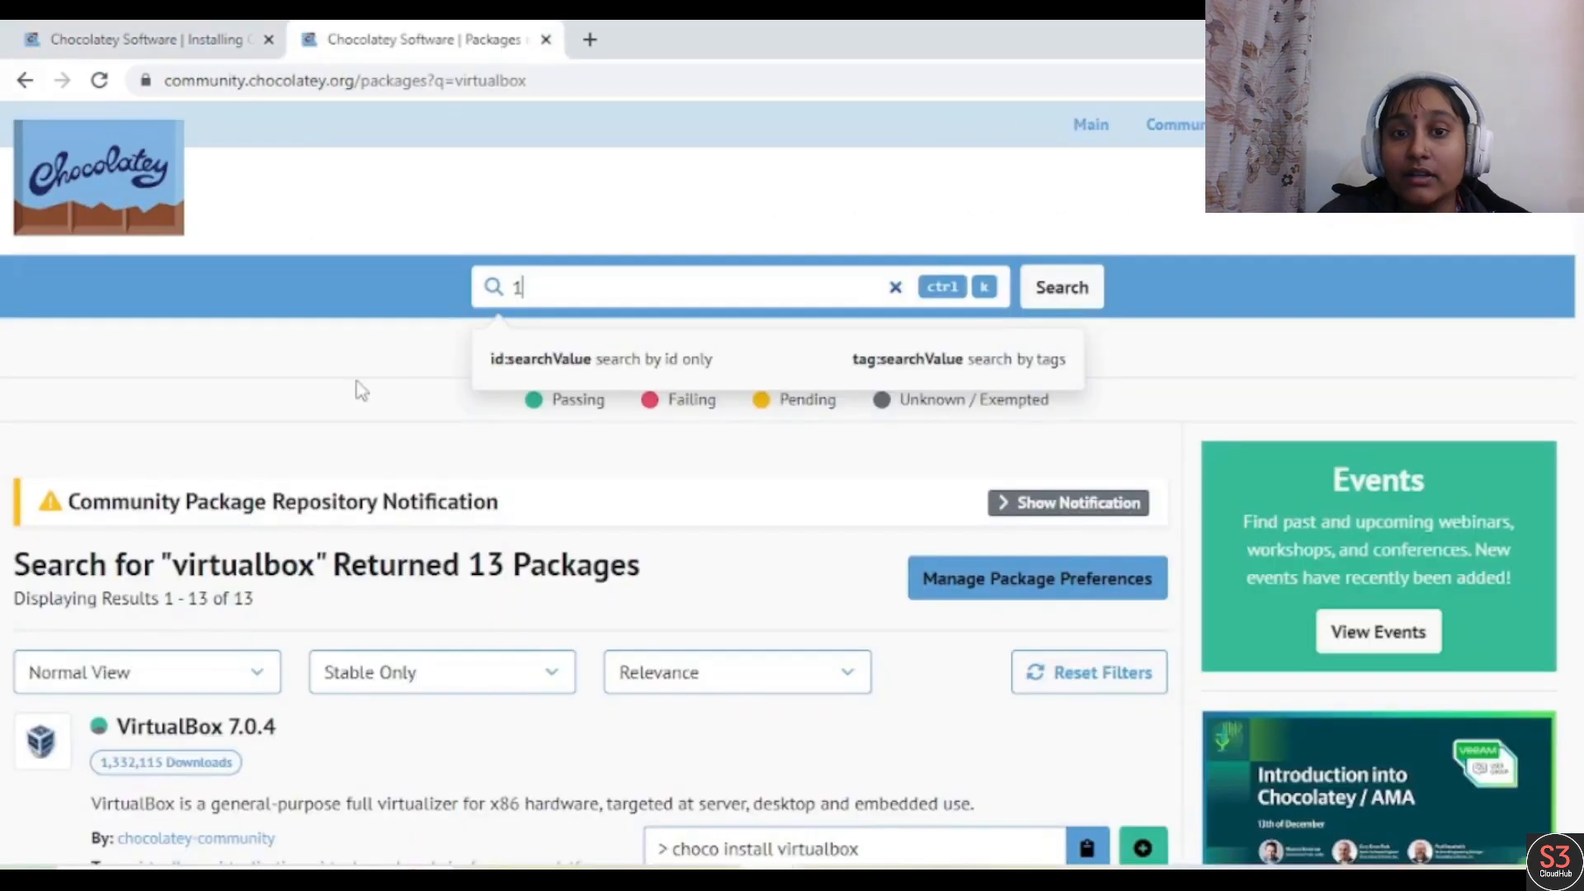
Search Chocolatey community packages for virtualbox and browse the matching choco install commands
click(892, 287)
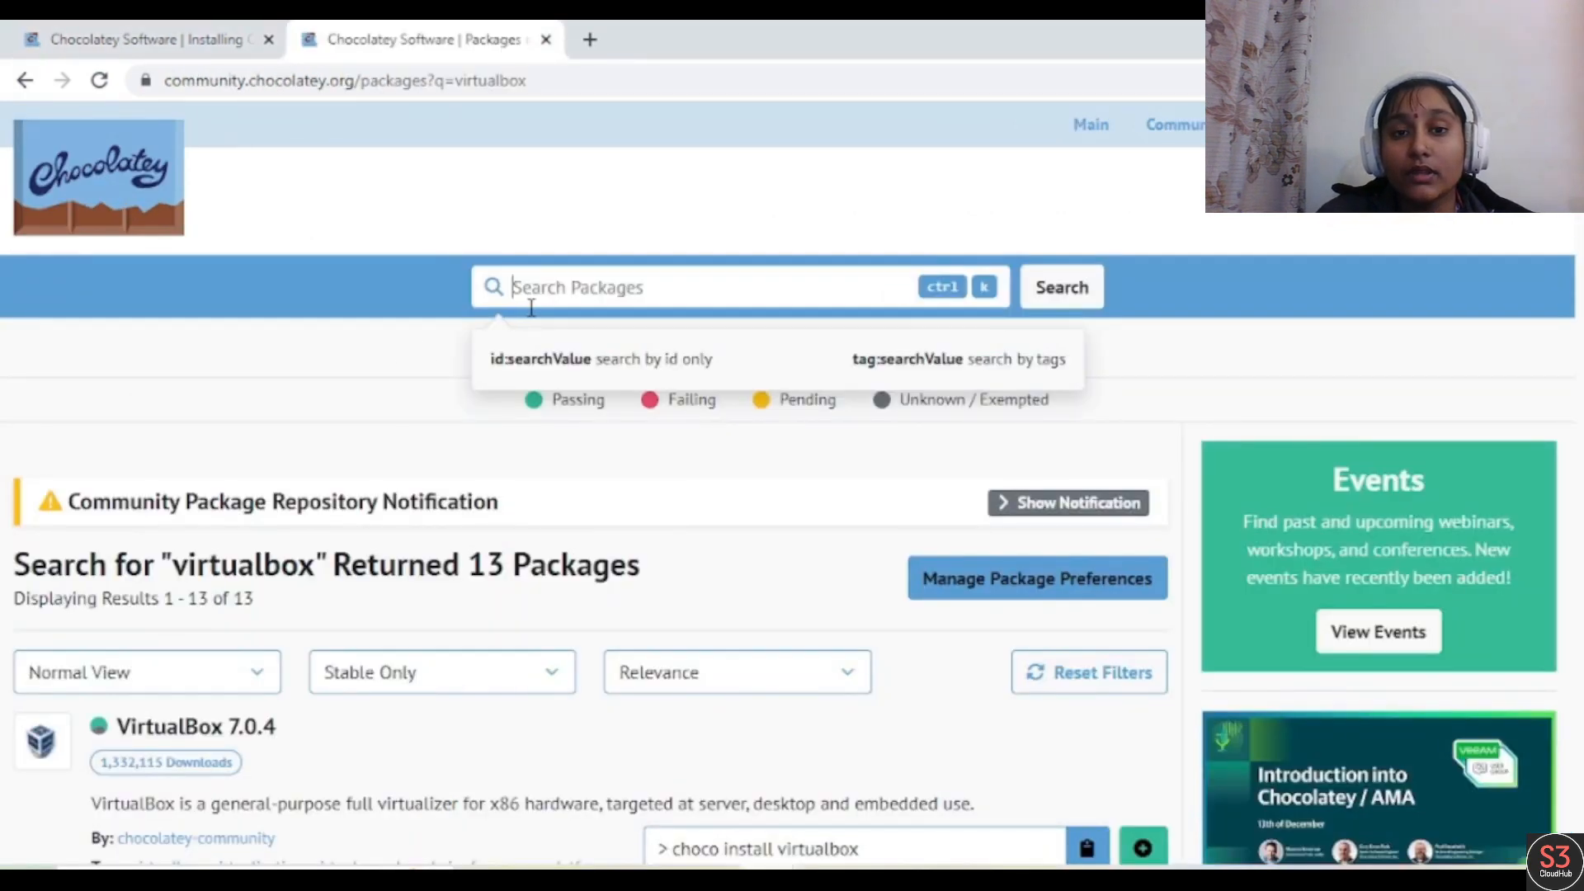
text(virtualbox)
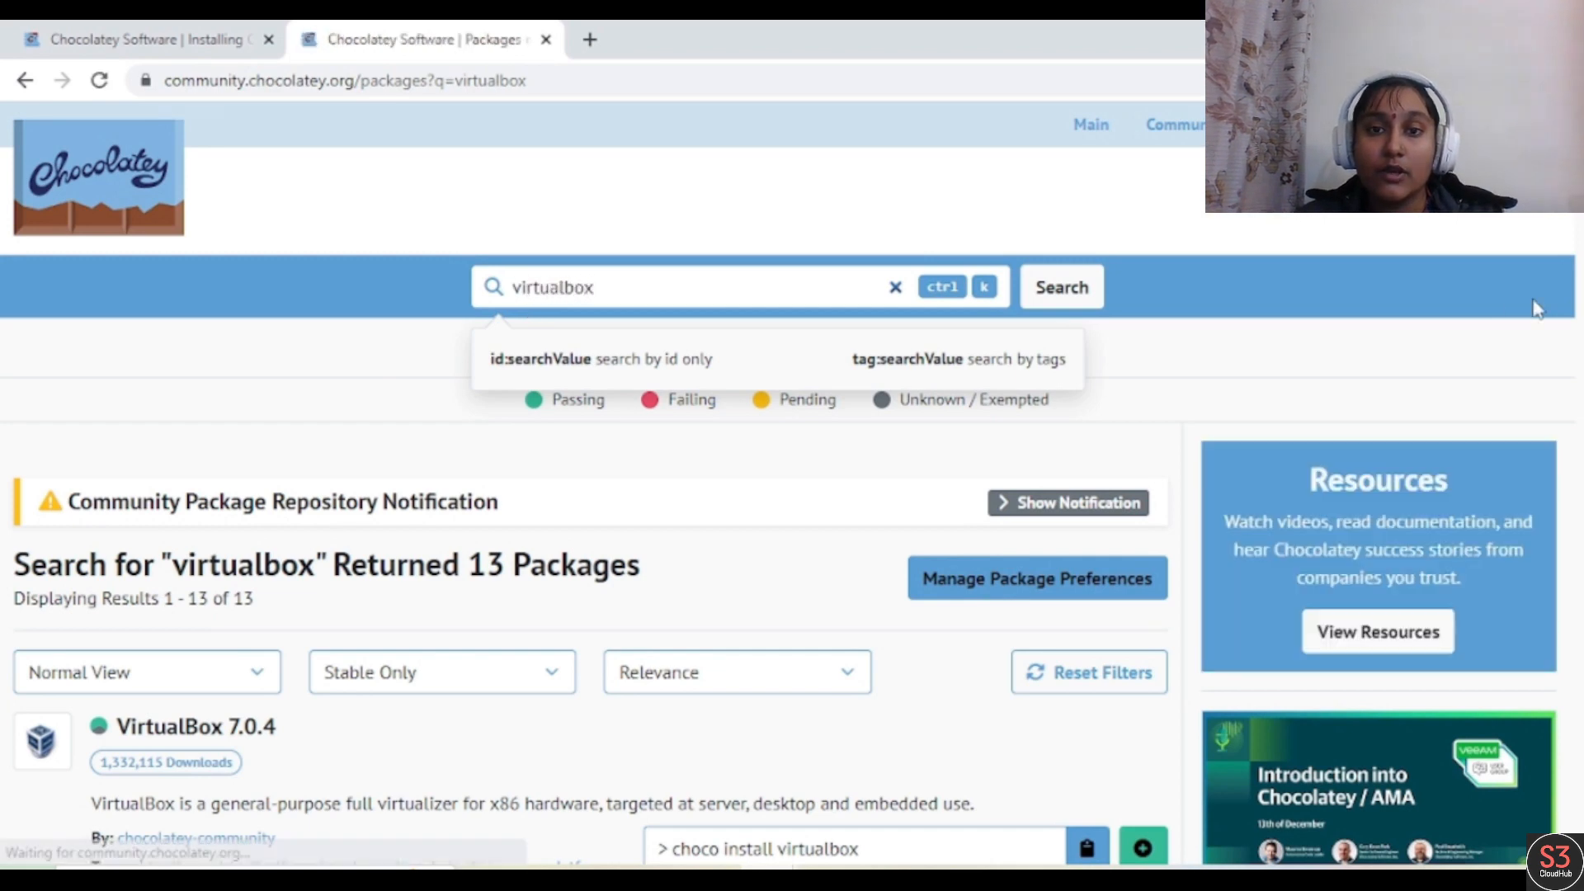
scroll(down, 3)
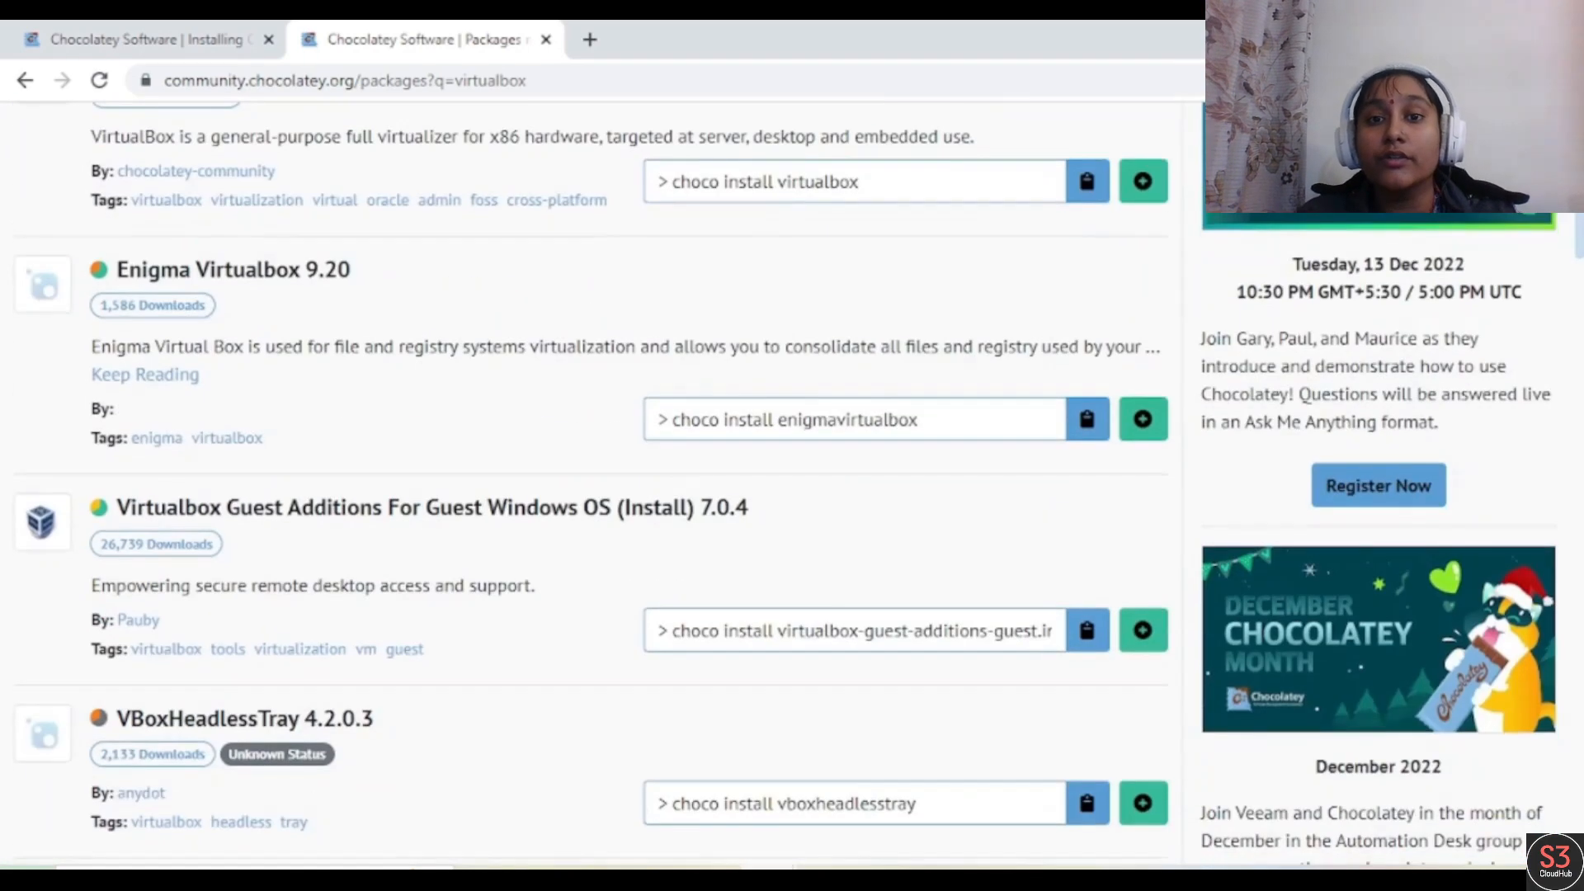
click(853, 182)
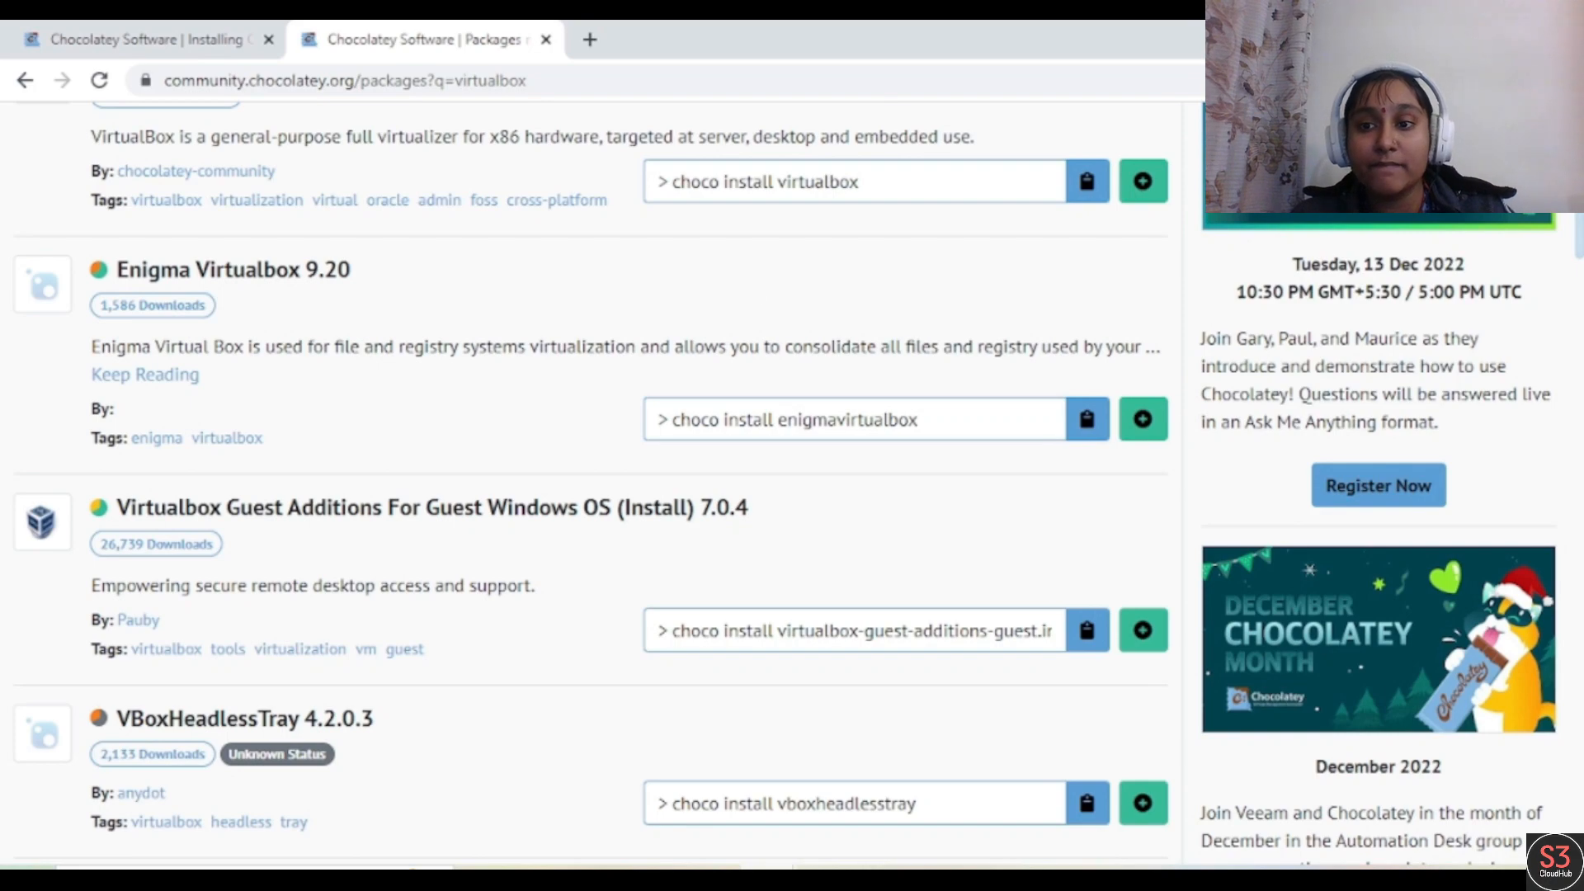
scroll(down, 3)
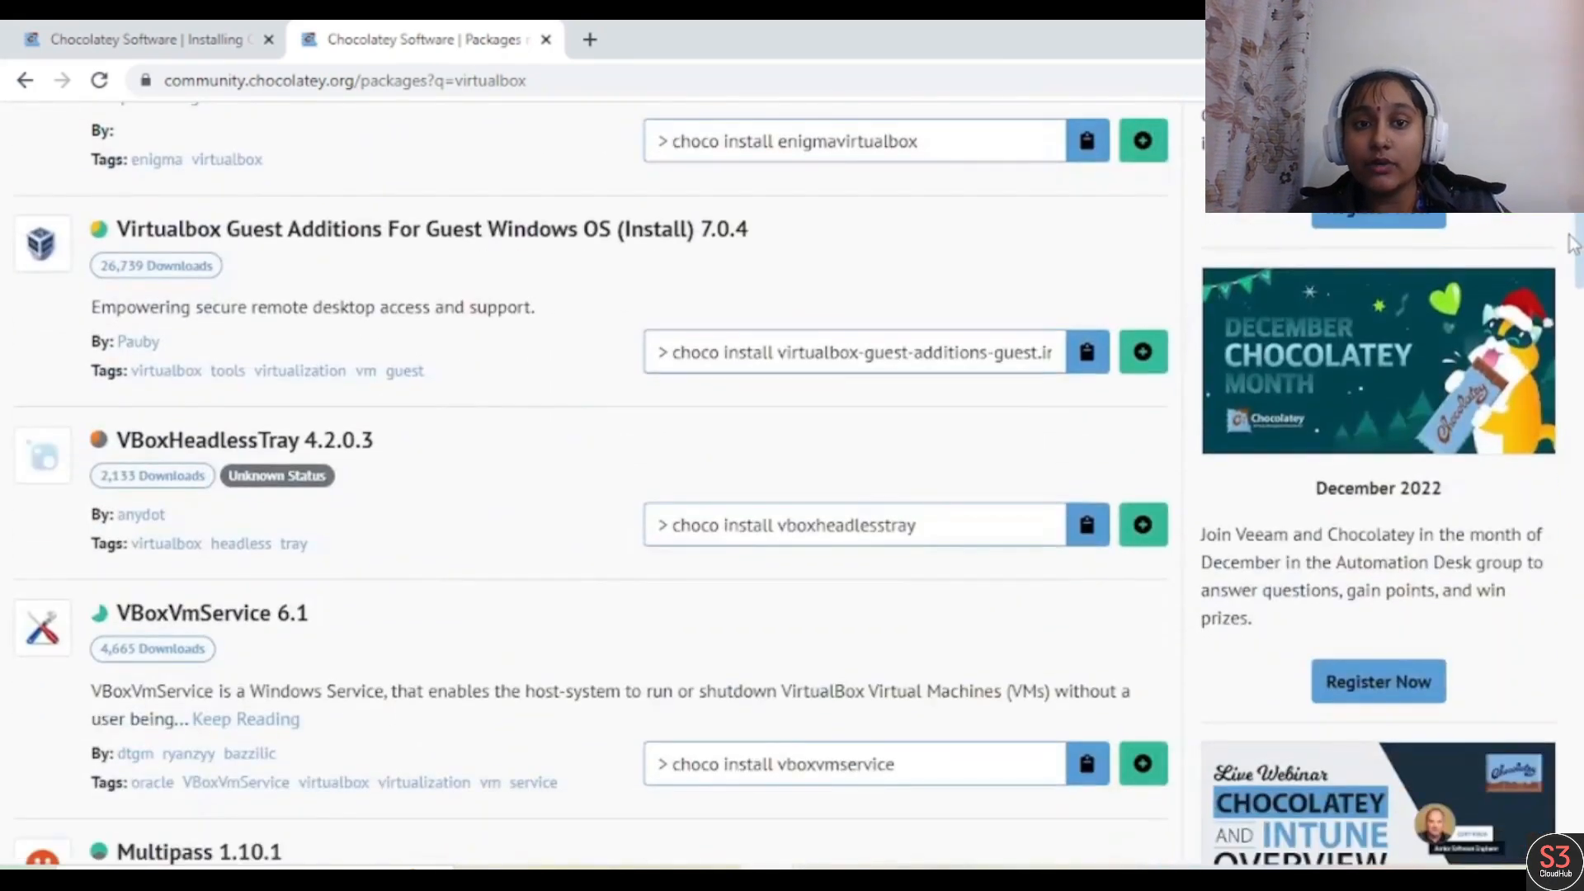